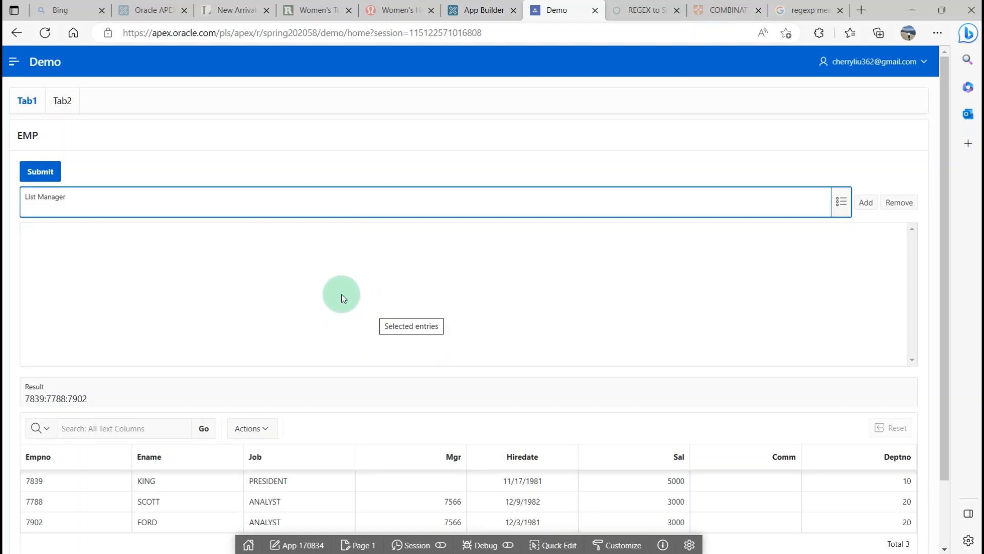
- Select and delete the old Result value 7839:7788:7902, leaving Result empty
{"action": "left_click", "coordinate": [41, 207]}
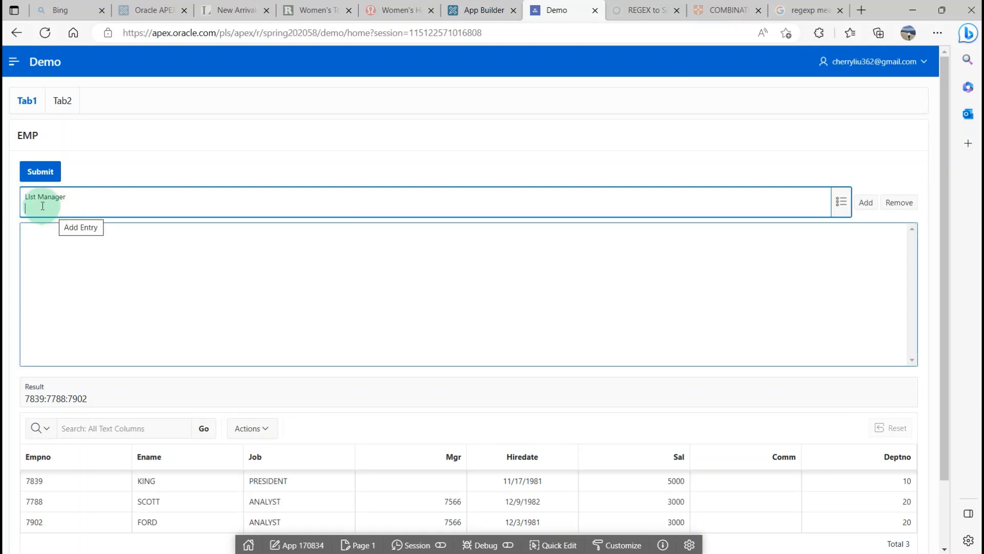
{"action": "mouse_move", "coordinate": [225, 259]}
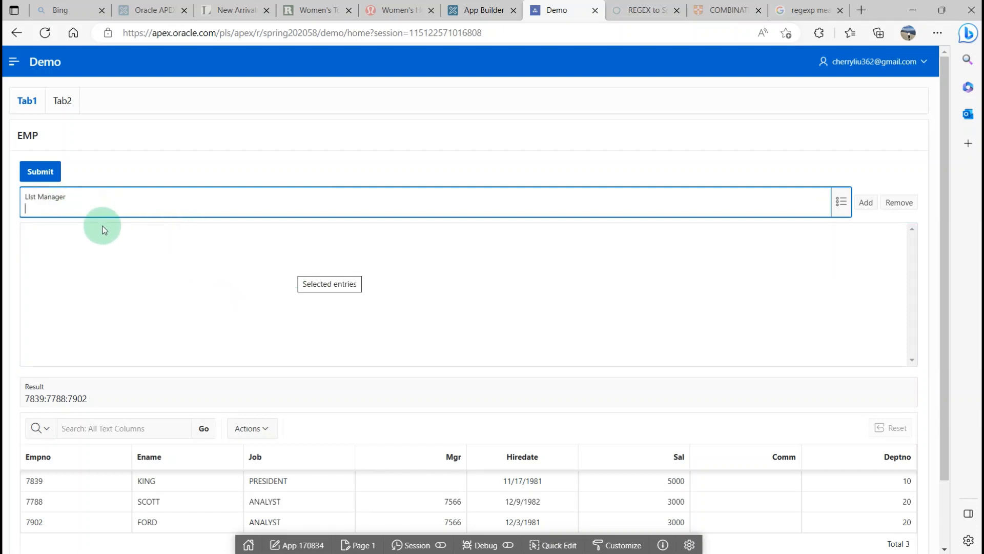
{"action": "mouse_move", "coordinate": [587, 287]}
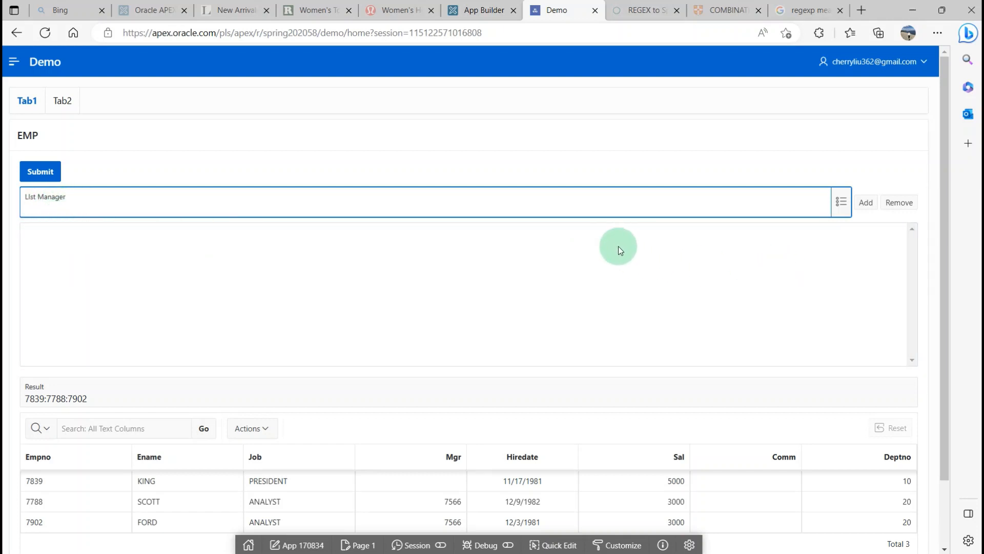
{"action": "mouse_move", "coordinate": [60, 218]}
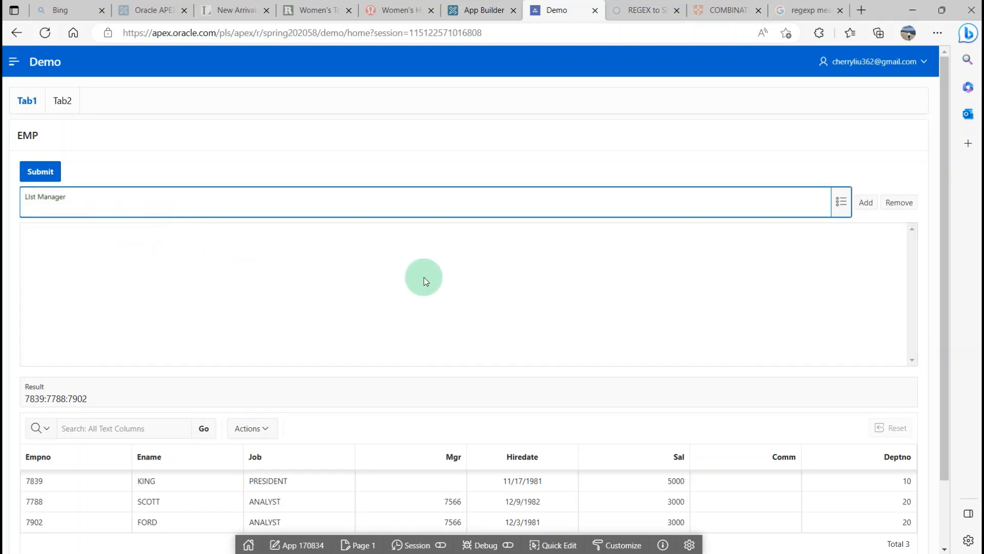
{"action": "left_click", "coordinate": [170, 210]}
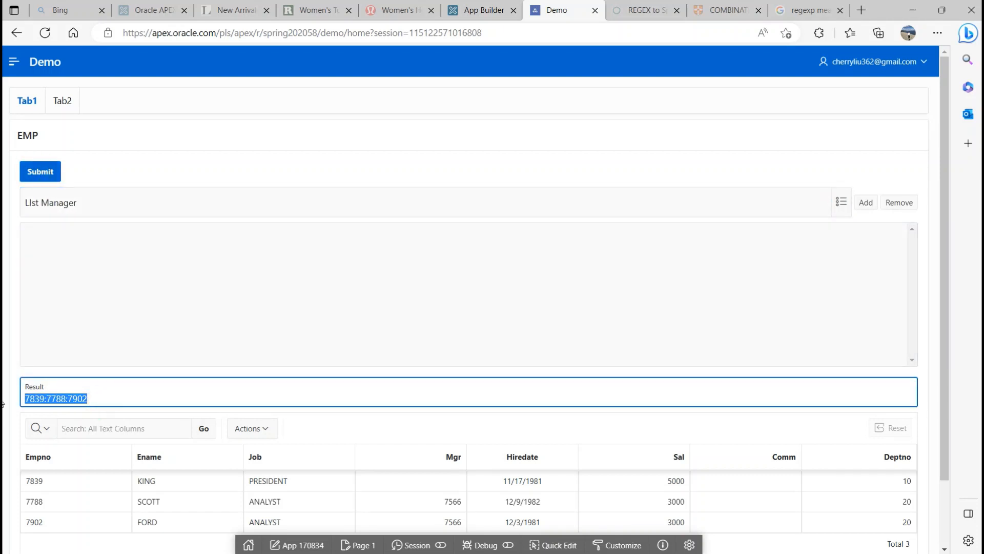
{"action": "left_click", "coordinate": [35, 386]}
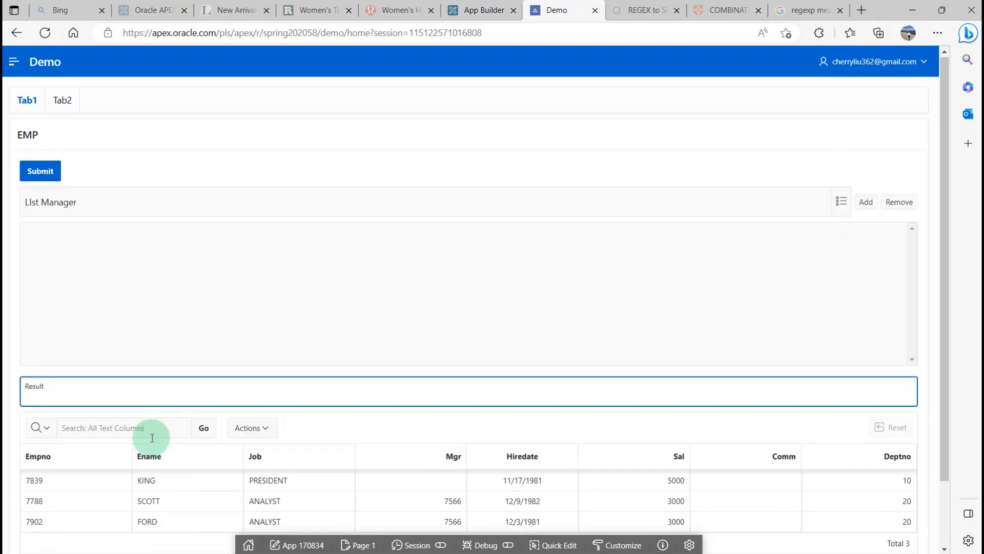
{"action": "mouse_move", "coordinate": [183, 363]}
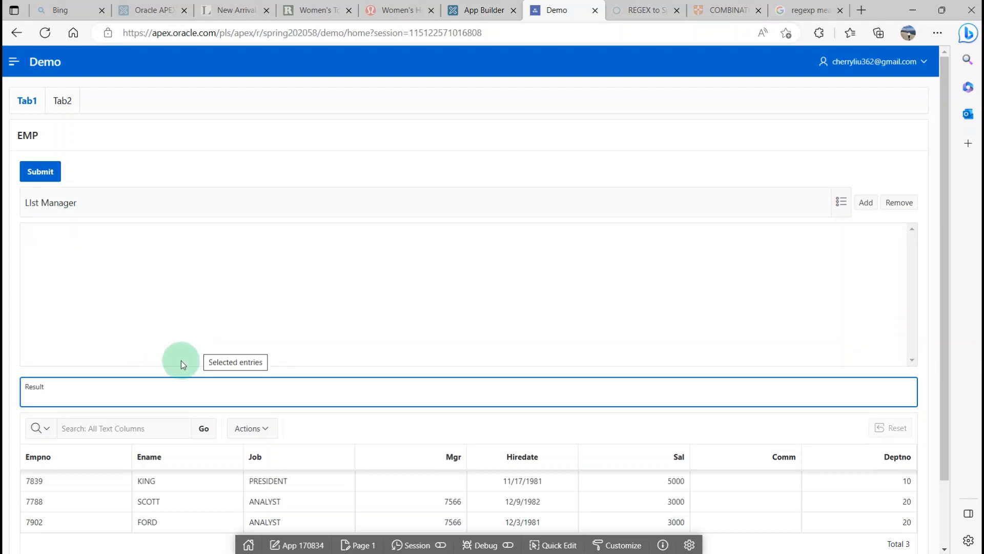
{"action": "scroll", "scroll_direction": "down", "scroll_amount": 3}
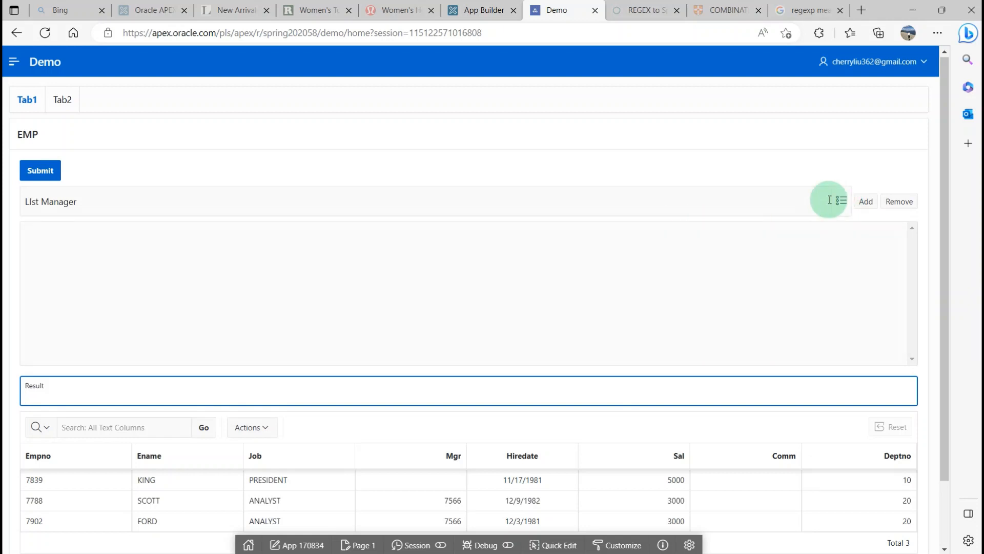
- Add 7839, then 7788 SCOTT and 7499 ALLEN from the popup list, and submit
{"action": "left_click", "coordinate": [841, 200]}
{"action": "type", "text": "7839"}
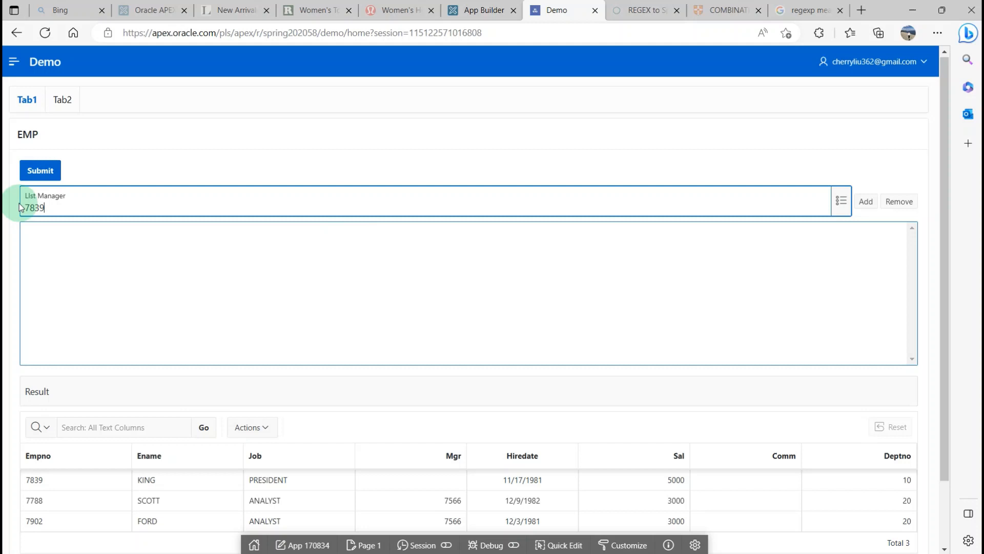
{"action": "left_click", "coordinate": [865, 201]}
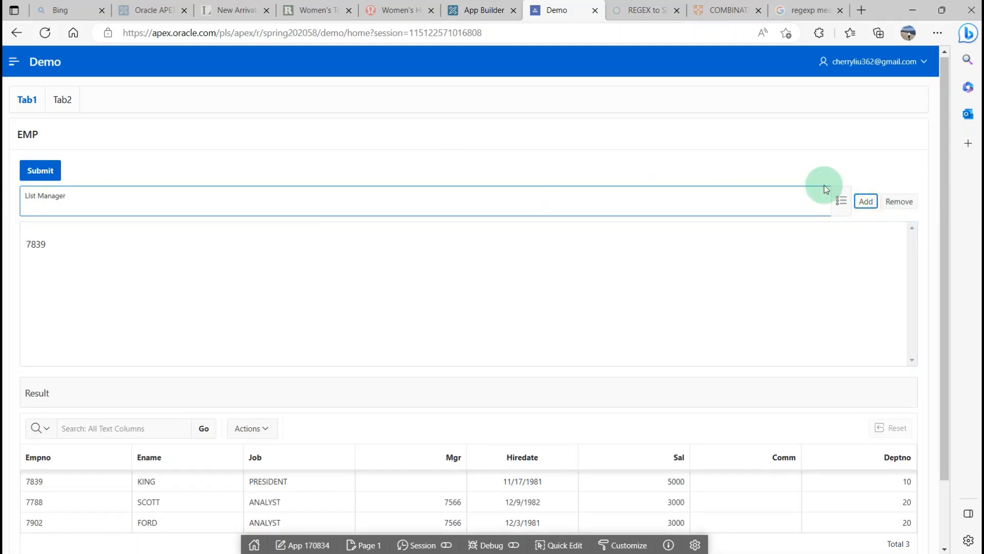
{"action": "left_click", "coordinate": [841, 201]}
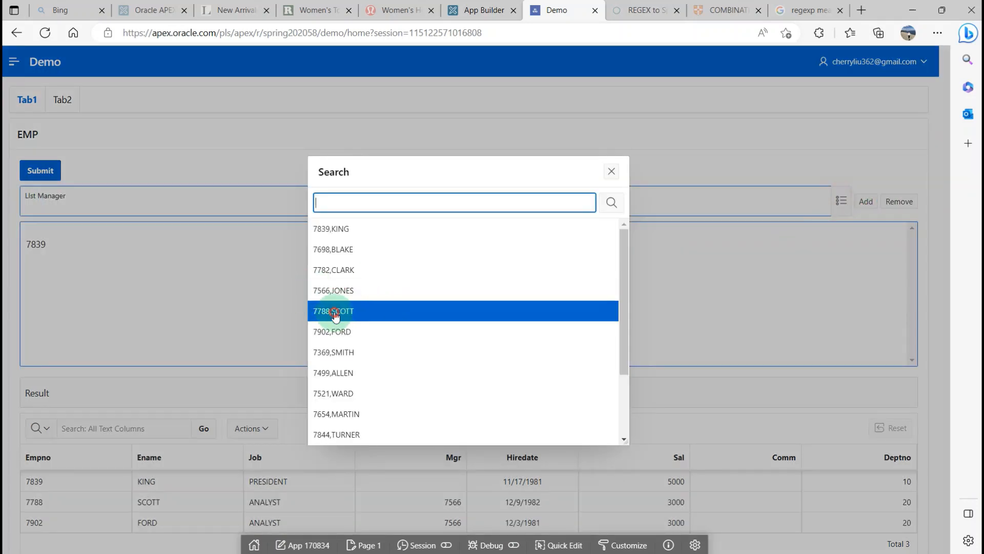
{"action": "left_click", "coordinate": [334, 311]}
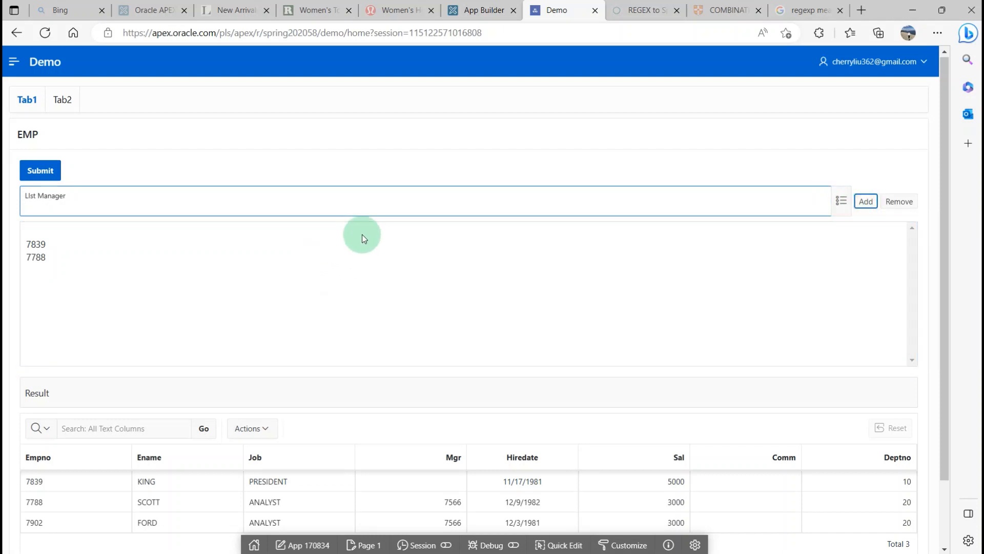
{"action": "left_click", "coordinate": [840, 201]}
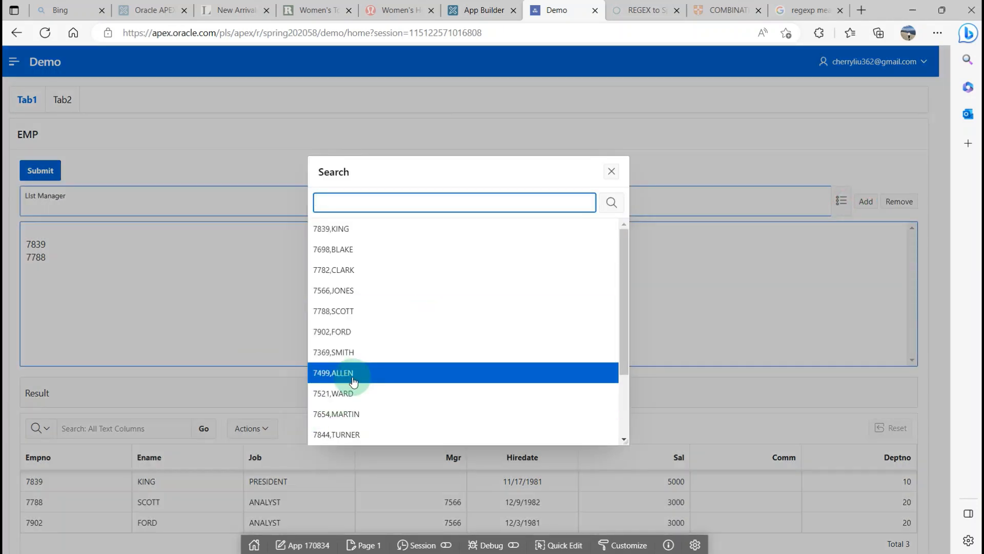
{"action": "left_click", "coordinate": [348, 373]}
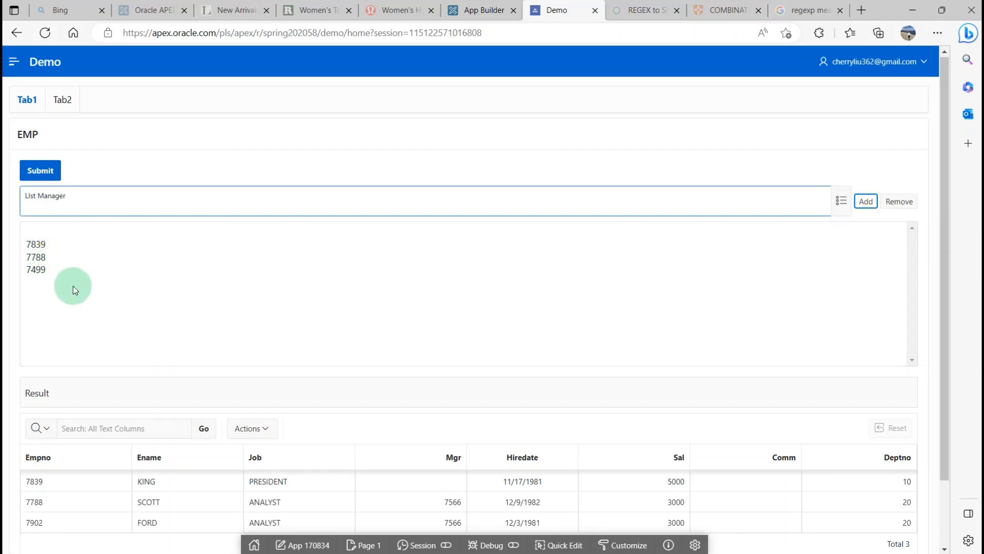
{"action": "left_click", "coordinate": [40, 170]}
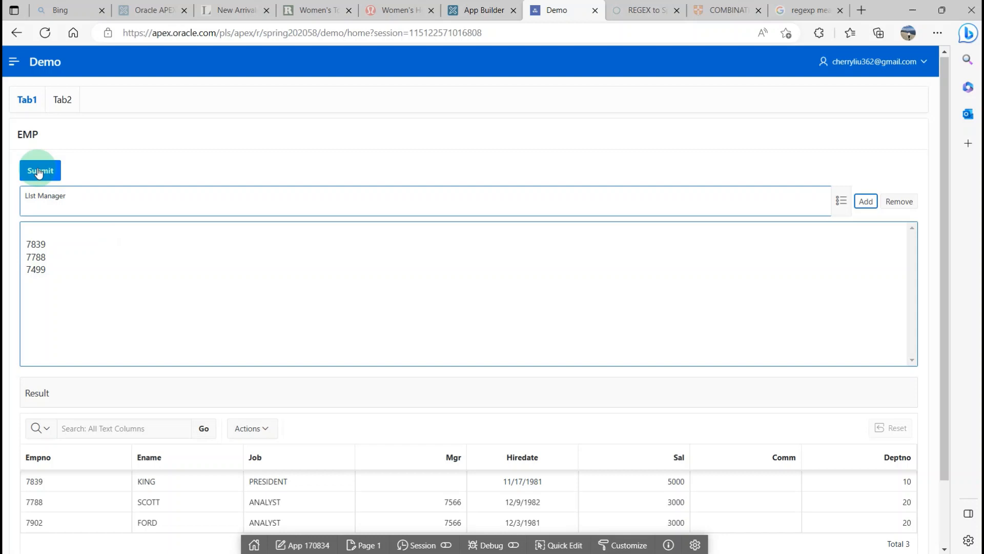
- Submit the entries and check Result 7839:7788:7499 with KING, SCOTT, ALLEN in the report
{"action": "left_click", "coordinate": [40, 170]}
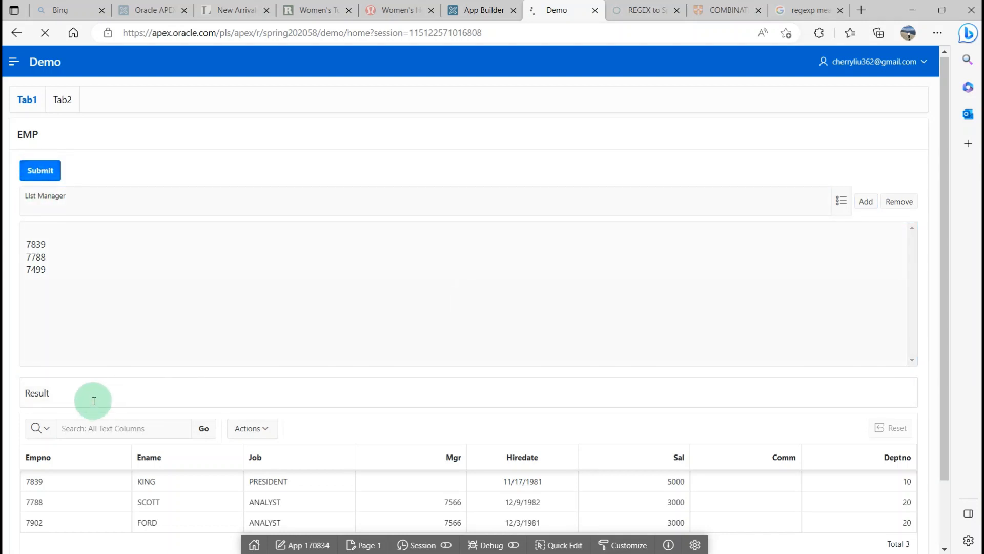
{"action": "mouse_move", "coordinate": [61, 402]}
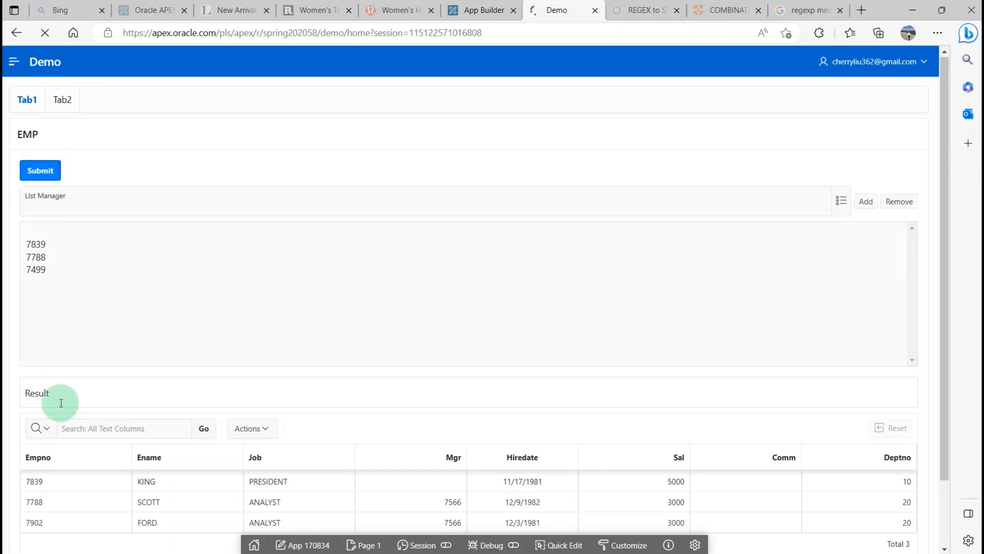
{"action": "left_click", "coordinate": [39, 170]}
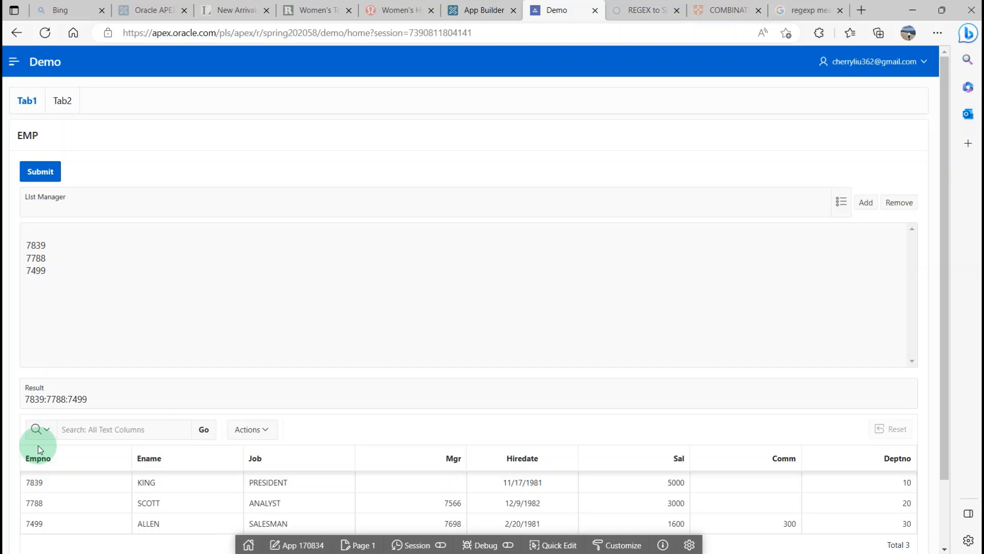
{"action": "mouse_move", "coordinate": [124, 420]}
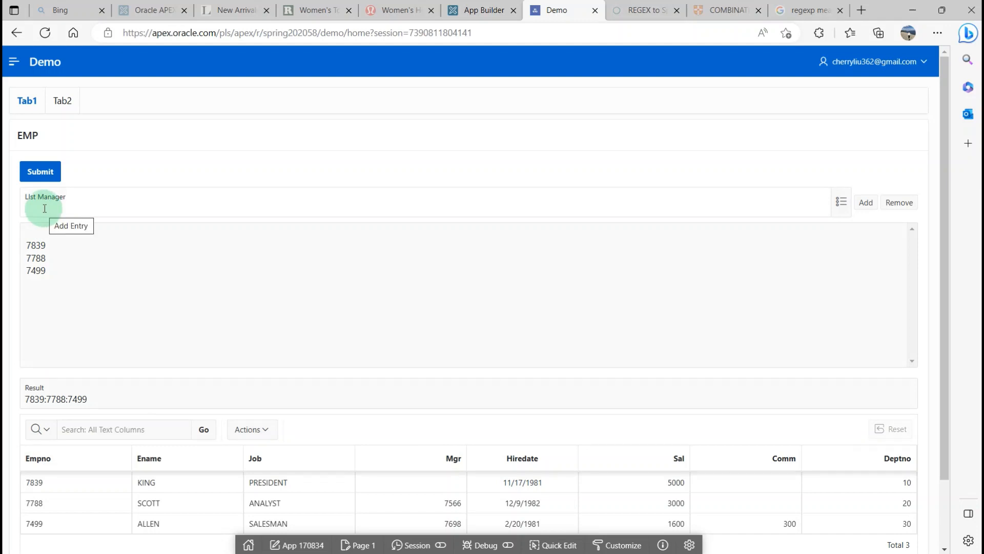
{"action": "mouse_move", "coordinate": [68, 348]}
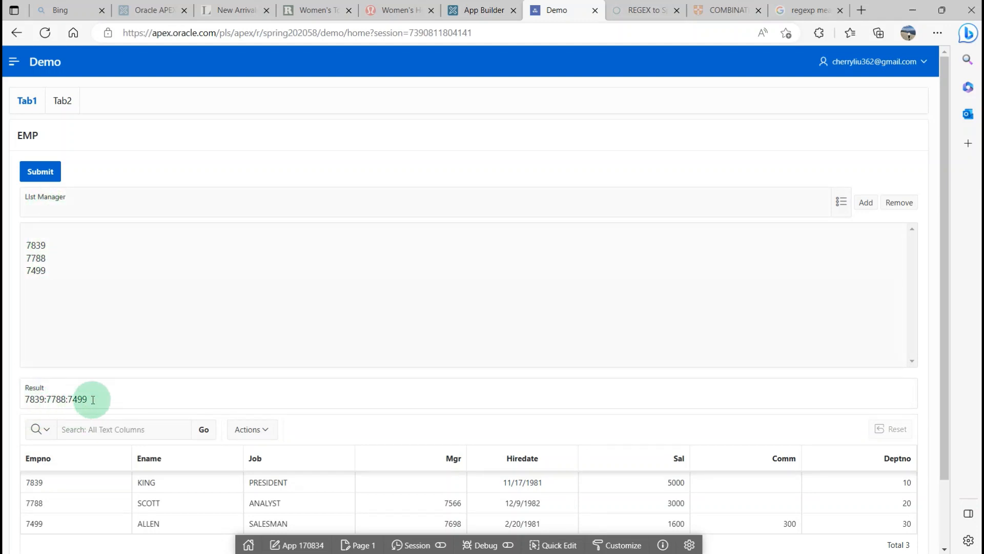
{"action": "left_click", "coordinate": [97, 398]}
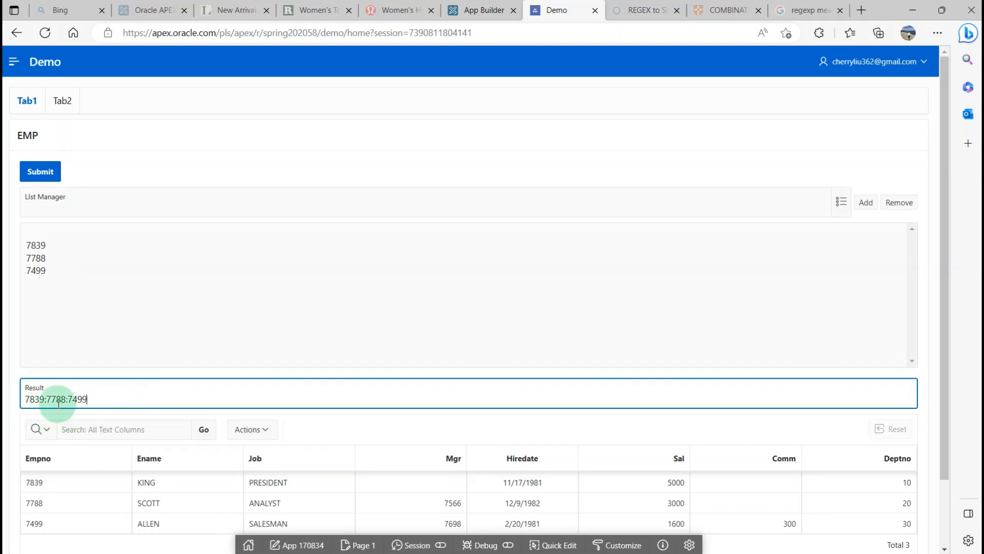
{"action": "mouse_move", "coordinate": [98, 405]}
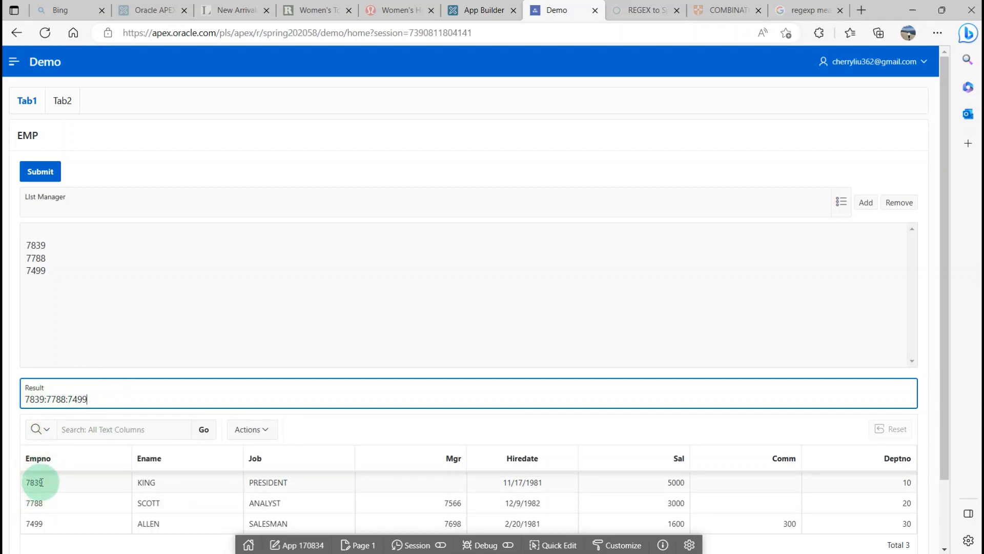
{"action": "double_click", "coordinate": [34, 399]}
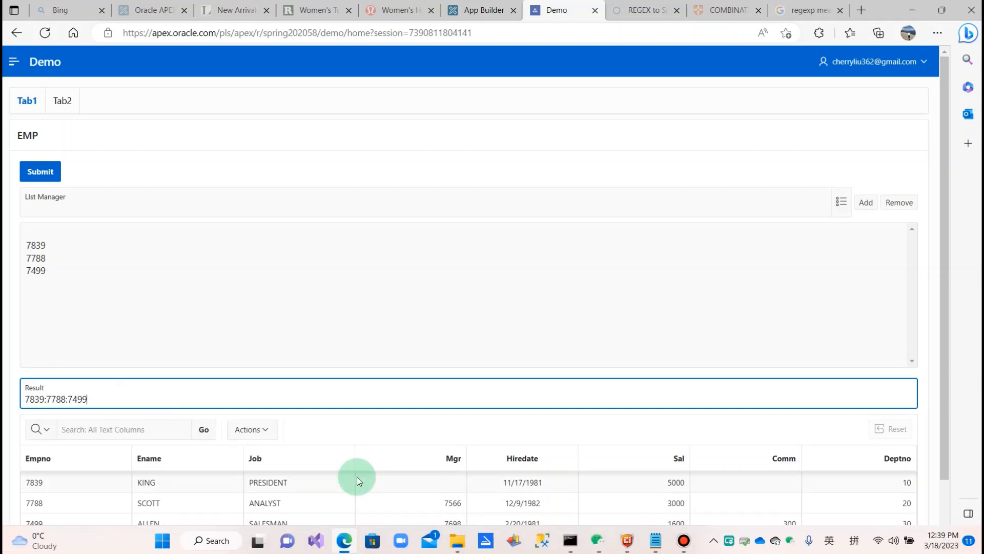
- In Page Designer, review P1_LIST_MANAGER's LOV query select empno||','||ename d, empno r from emp
{"action": "left_click", "coordinate": [481, 10]}
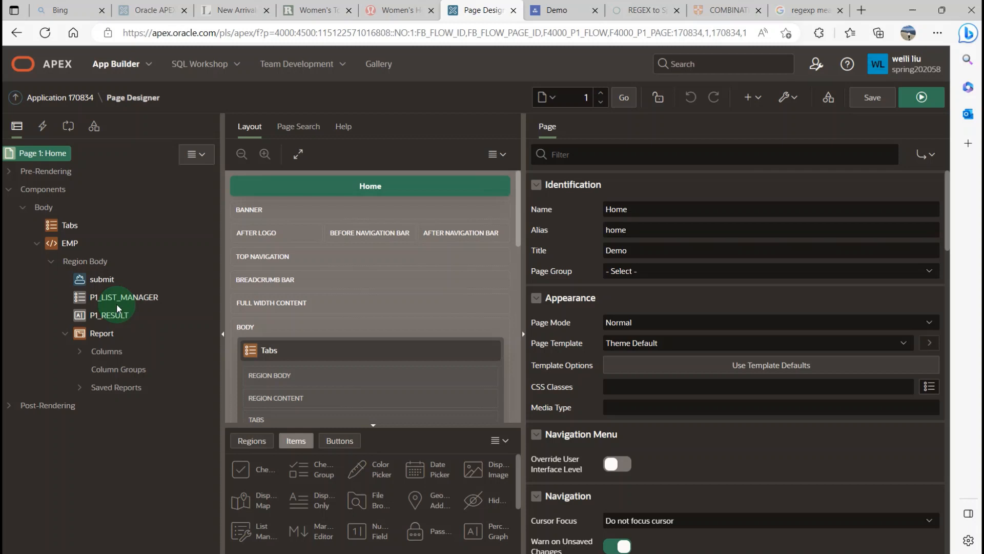
{"action": "left_click", "coordinate": [123, 298]}
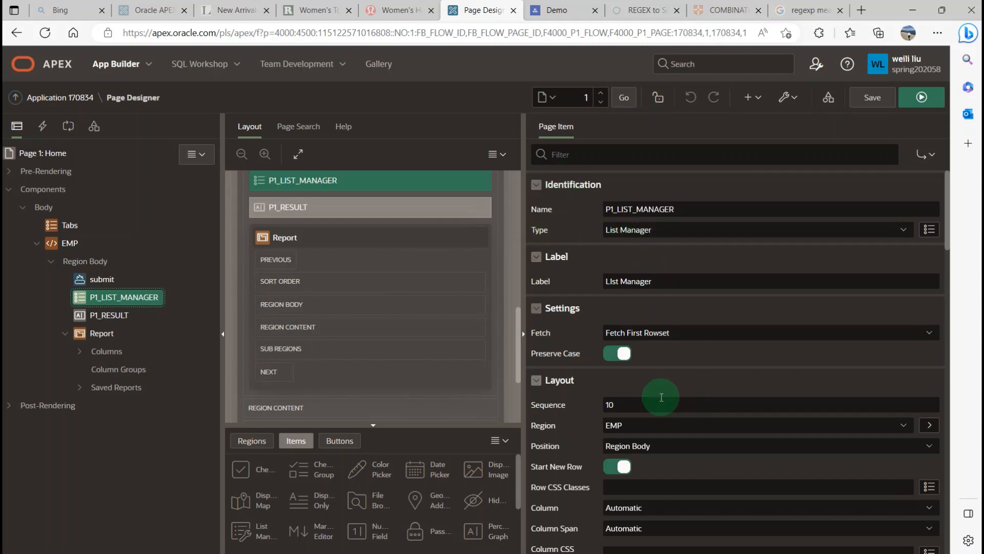
{"action": "scroll", "scroll_direction": "down", "scroll_amount": 3}
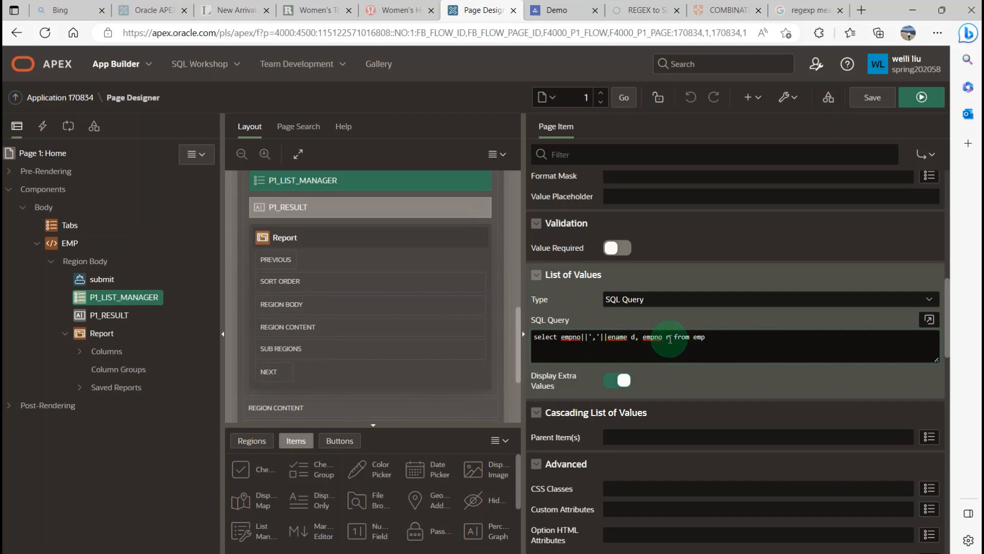
{"action": "left_click", "coordinate": [102, 279]}
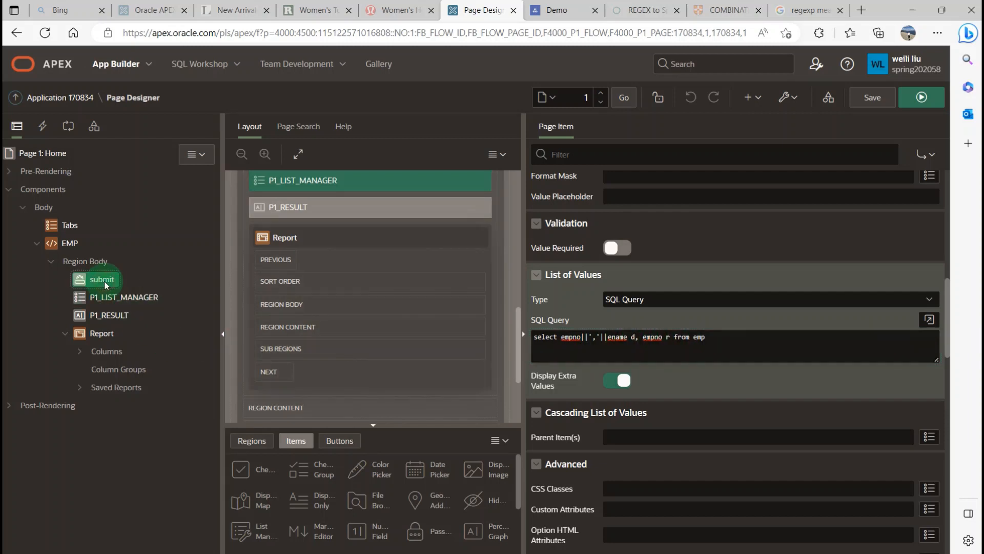
- Check the submit button's Action is Submit Page, then select P1_RESULT
{"action": "left_click", "coordinate": [101, 278]}
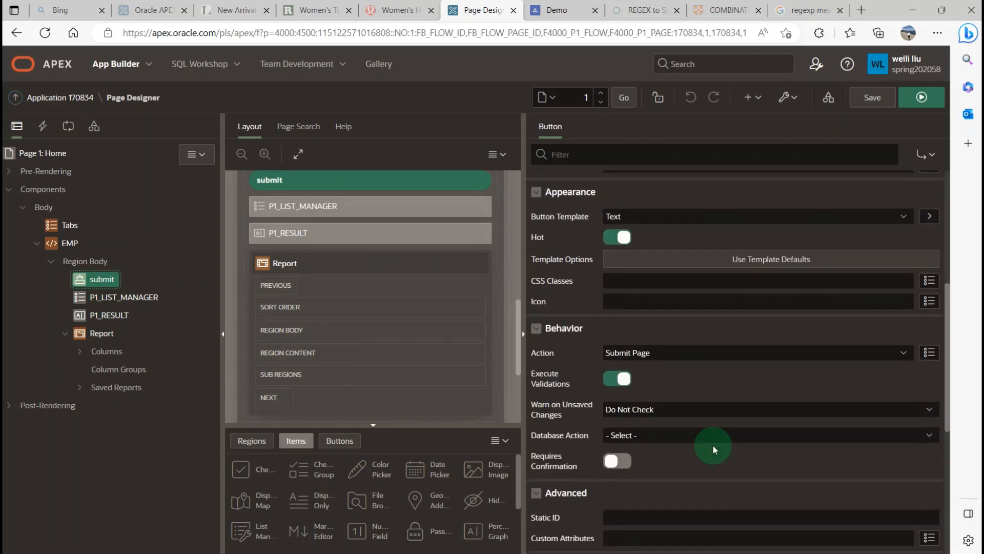
{"action": "scroll", "scroll_direction": "down", "scroll_amount": 3}
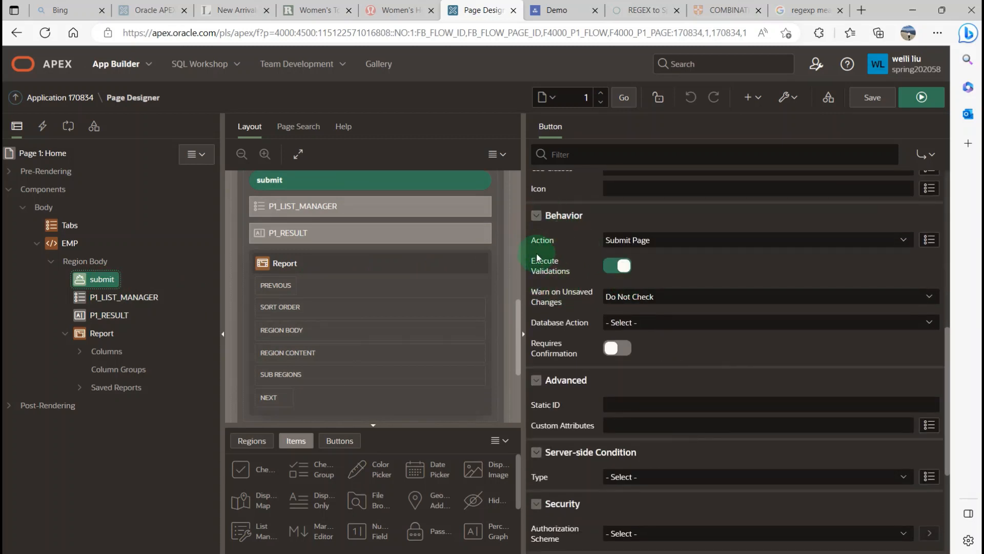
{"action": "mouse_move", "coordinate": [562, 245]}
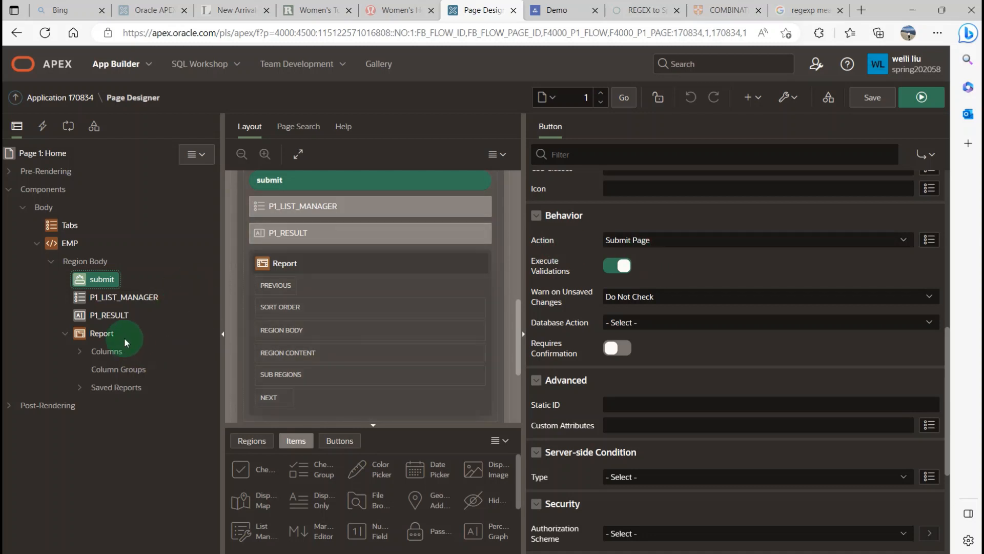
{"action": "left_click", "coordinate": [109, 315]}
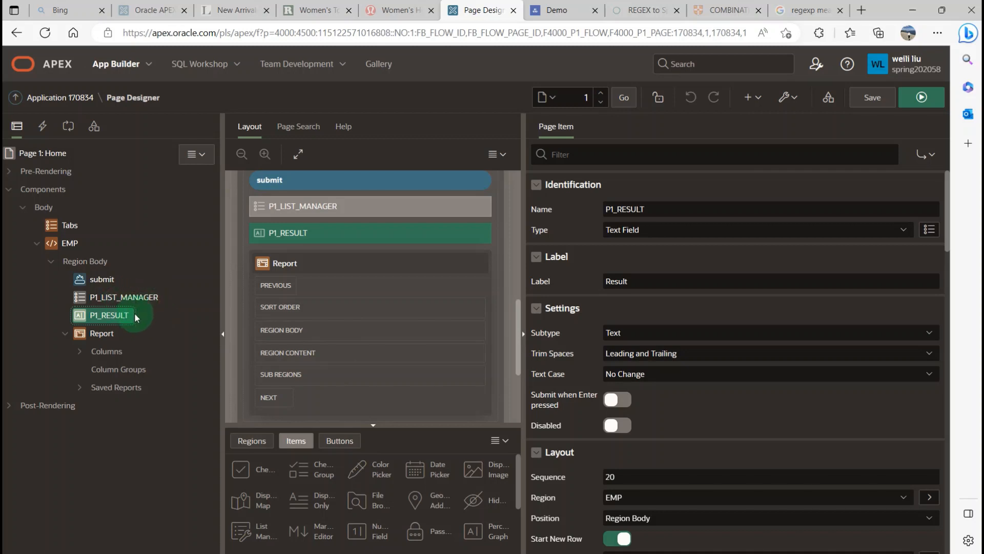
{"action": "mouse_move", "coordinate": [122, 322]}
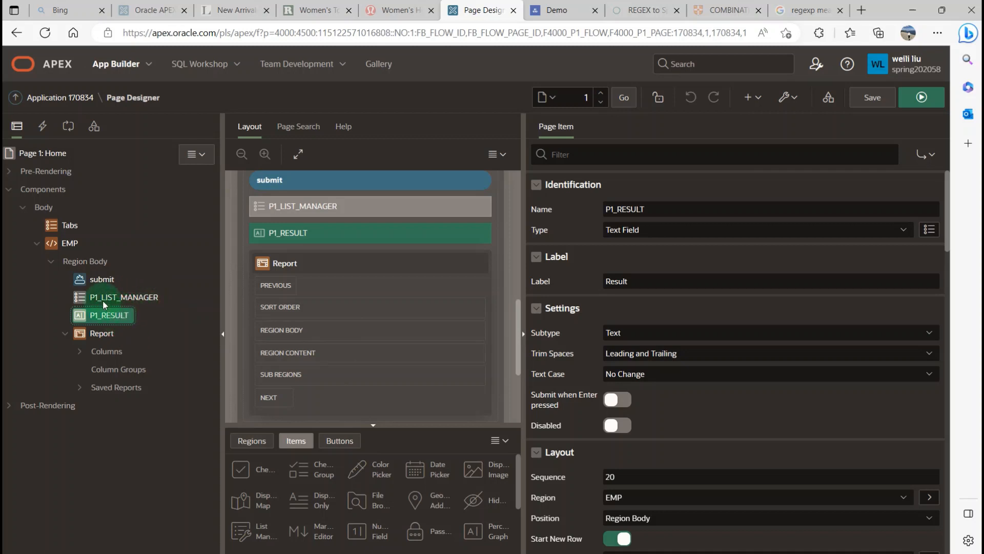
{"action": "mouse_move", "coordinate": [151, 308]}
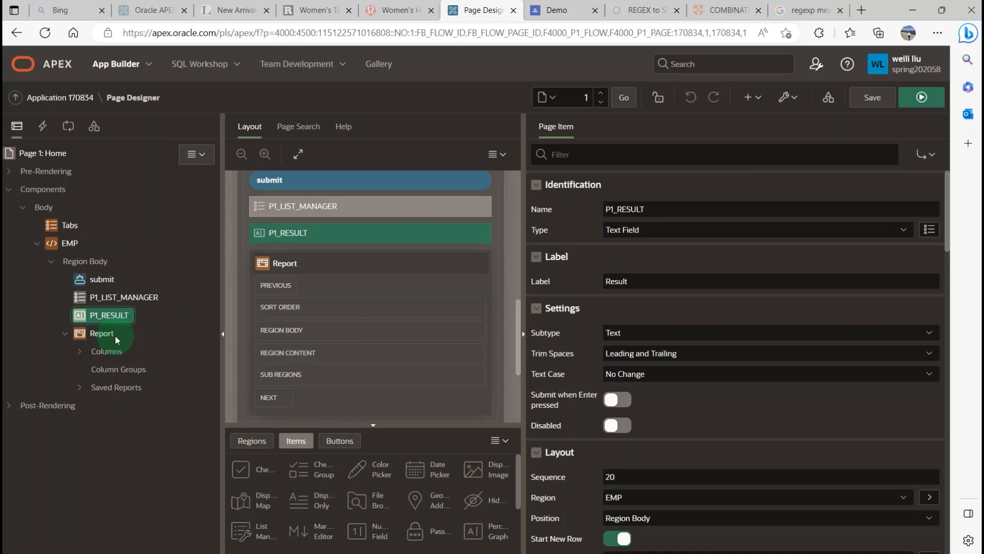
- In Processing, view process New's code :P1_result := :p1_list_manager, then return to Rendering
{"action": "left_click", "coordinate": [68, 125]}
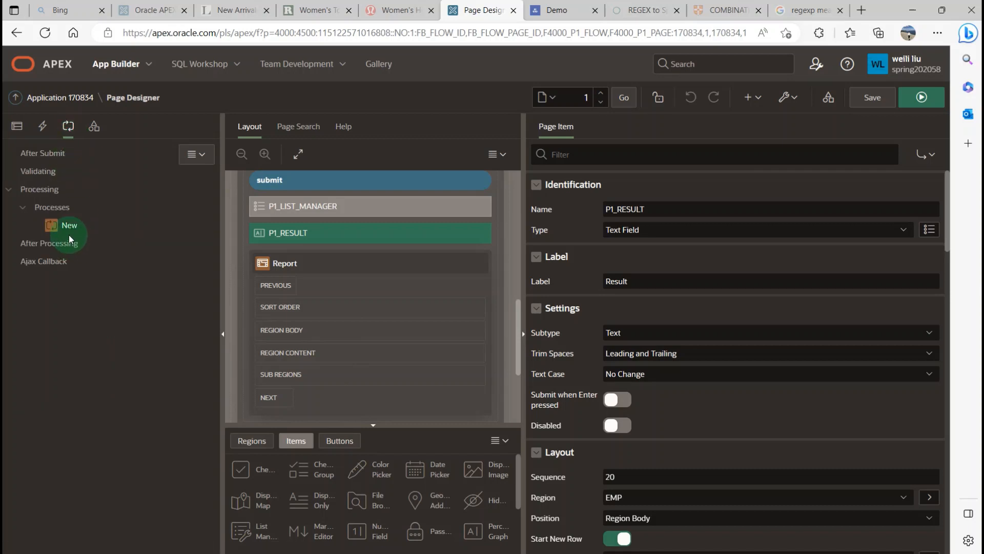
{"action": "left_click", "coordinate": [68, 225]}
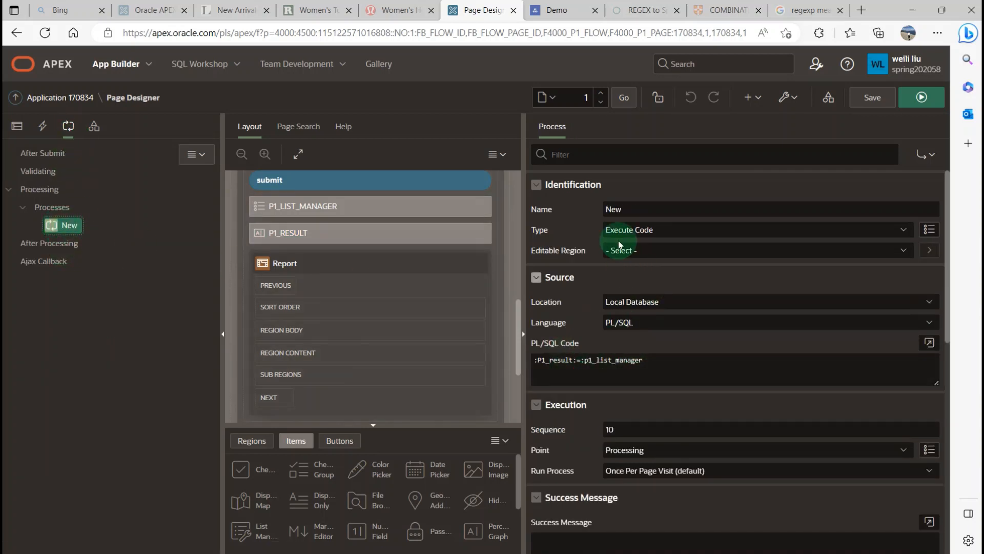
{"action": "mouse_move", "coordinate": [612, 400]}
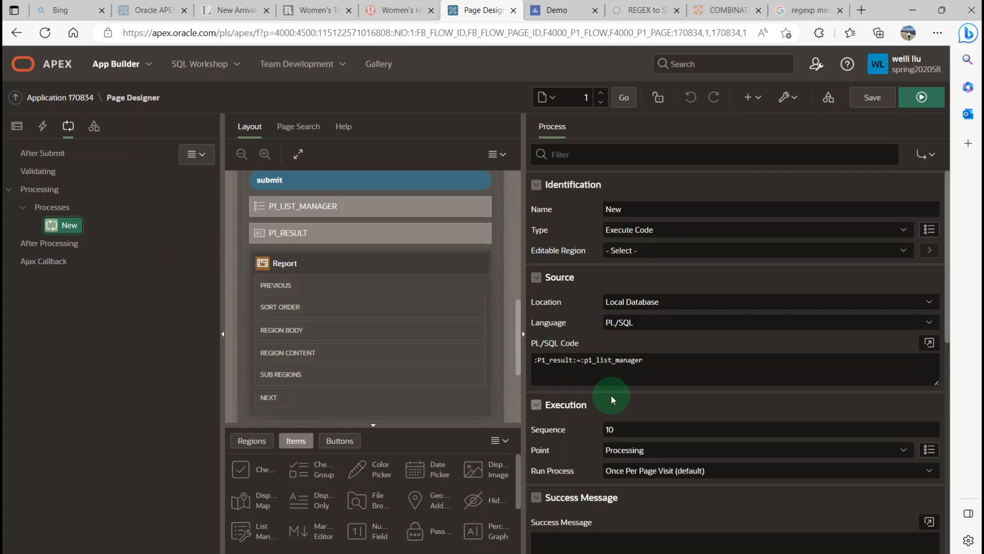
{"action": "left_click", "coordinate": [581, 373]}
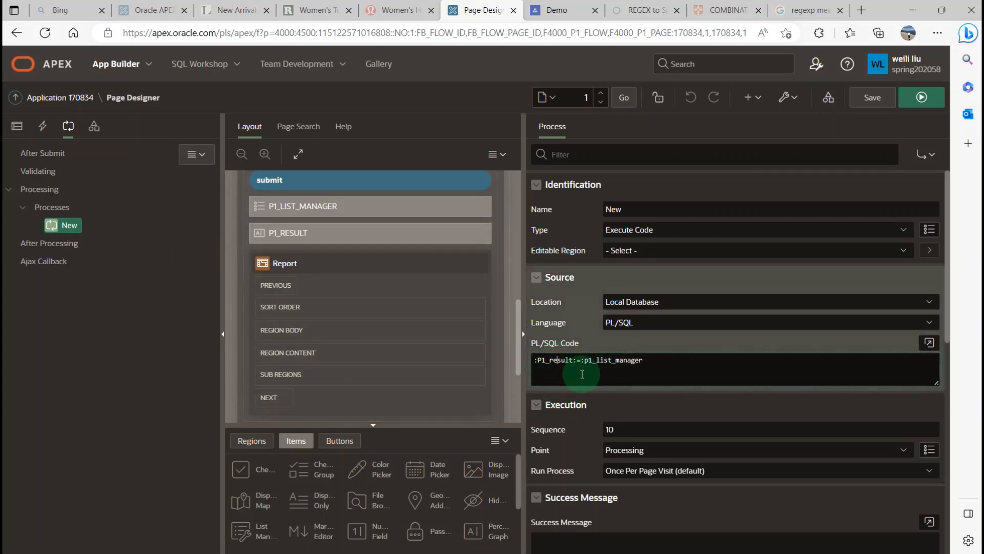
{"action": "mouse_move", "coordinate": [566, 372]}
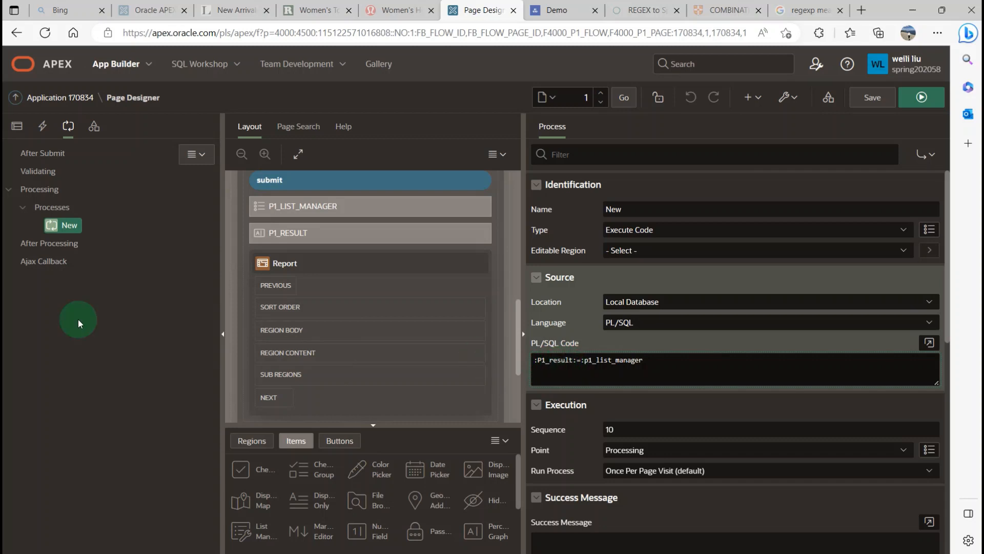
{"action": "left_click", "coordinate": [17, 126]}
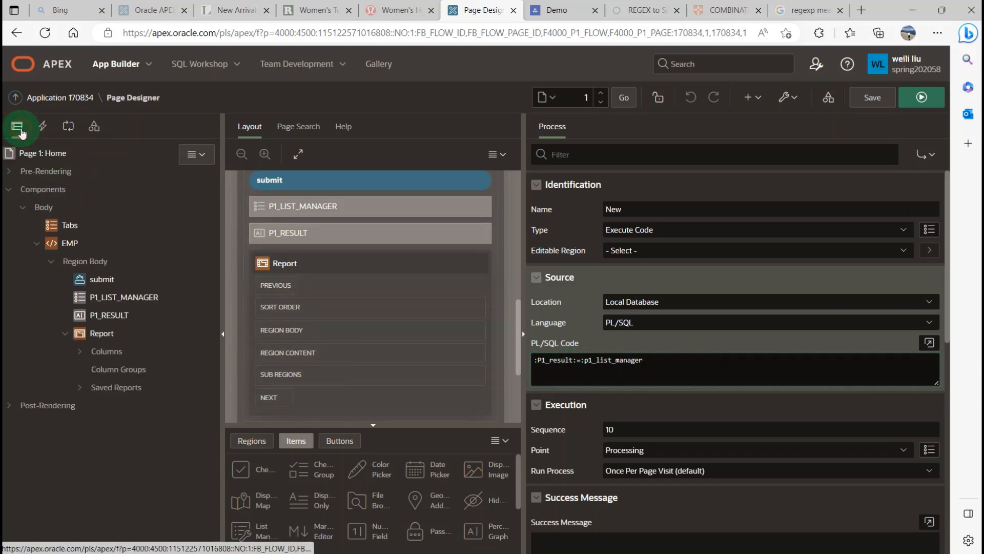
- Select the Report region and bring up its SQL query in the code editor
{"action": "left_click", "coordinate": [285, 263]}
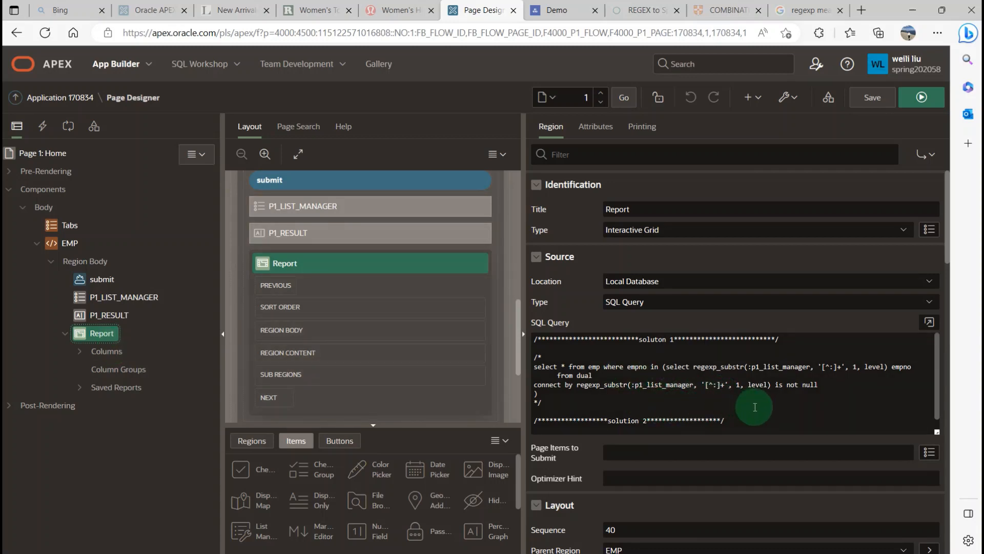
{"action": "left_click", "coordinate": [928, 321]}
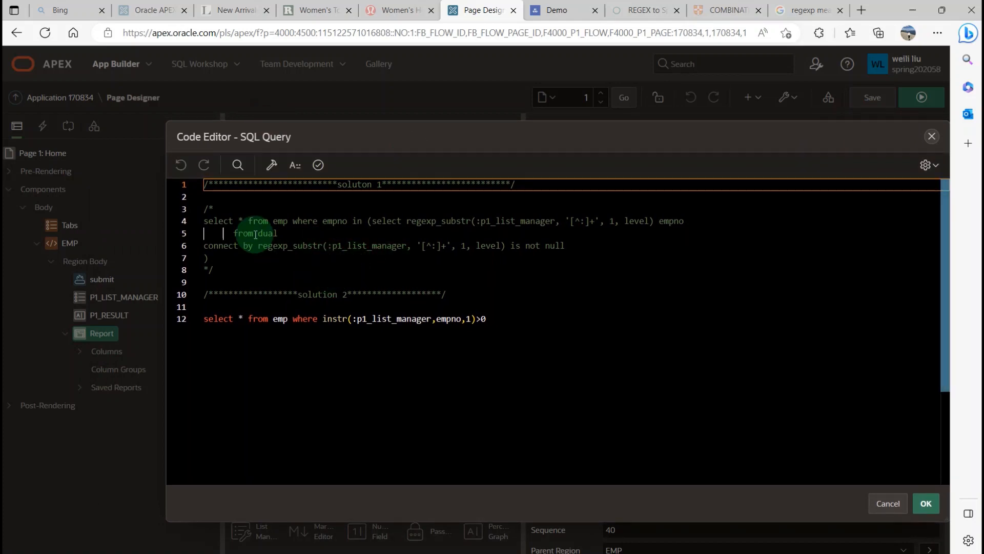
{"action": "mouse_move", "coordinate": [343, 264]}
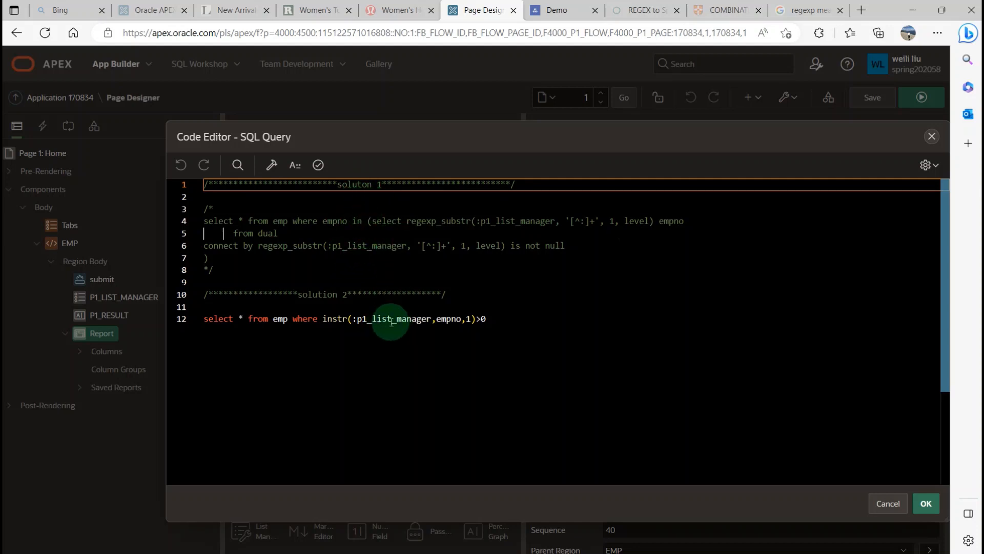
{"action": "mouse_move", "coordinate": [379, 334]}
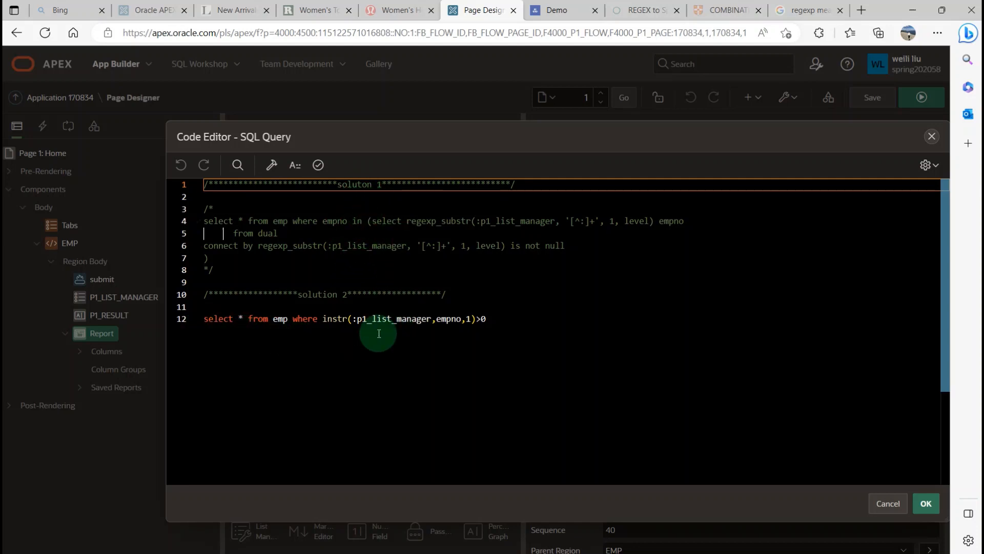
{"action": "mouse_move", "coordinate": [332, 330]}
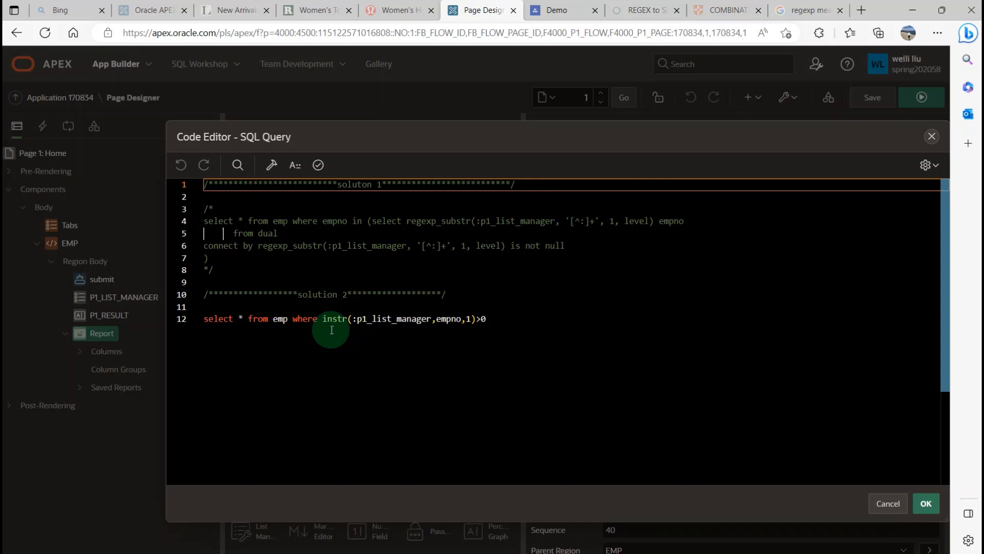
{"action": "mouse_move", "coordinate": [326, 335]}
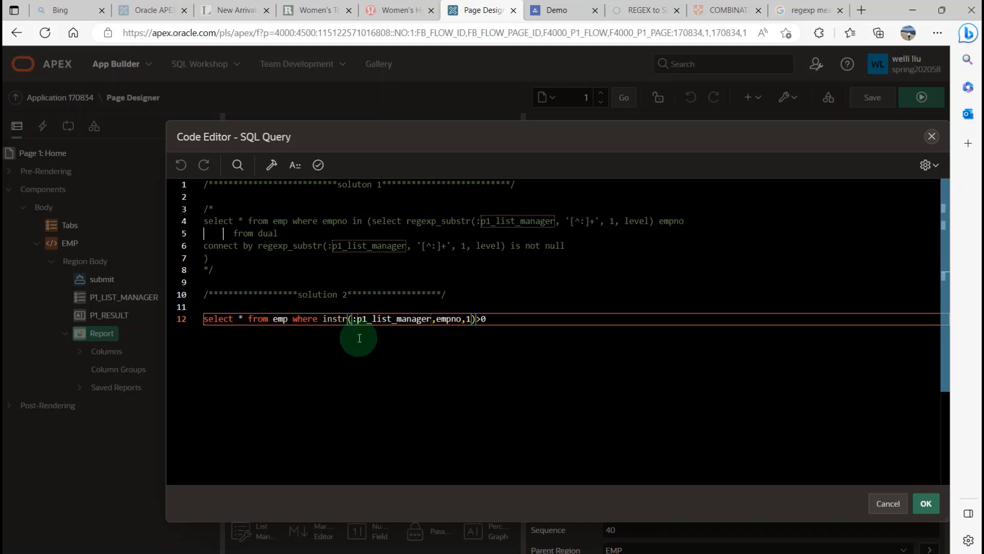
{"action": "mouse_move", "coordinate": [381, 349]}
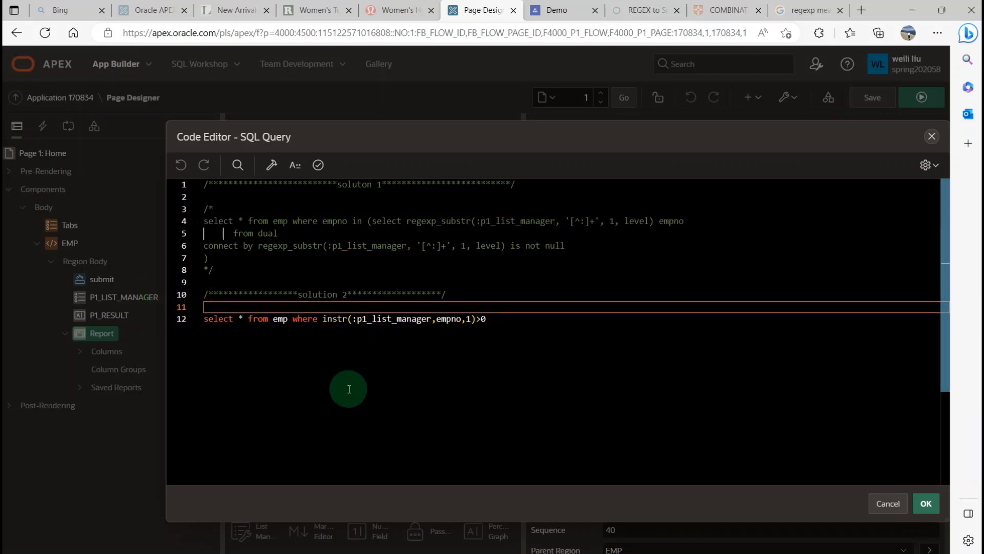
- Edit the comment markers so regexp_substr solution 1 runs and the instr line is commented
{"action": "type", "text": "/*"}
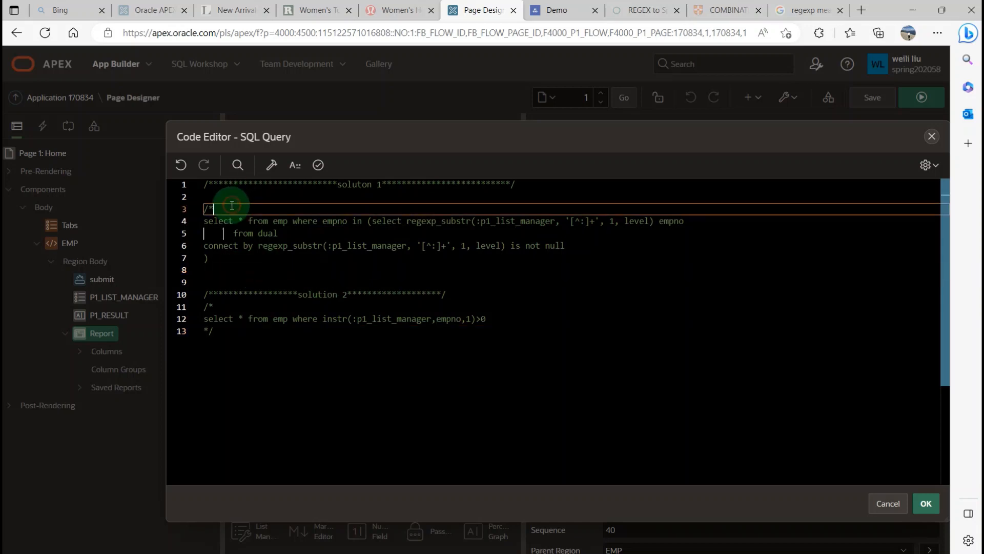
{"action": "left_click", "coordinate": [318, 164]}
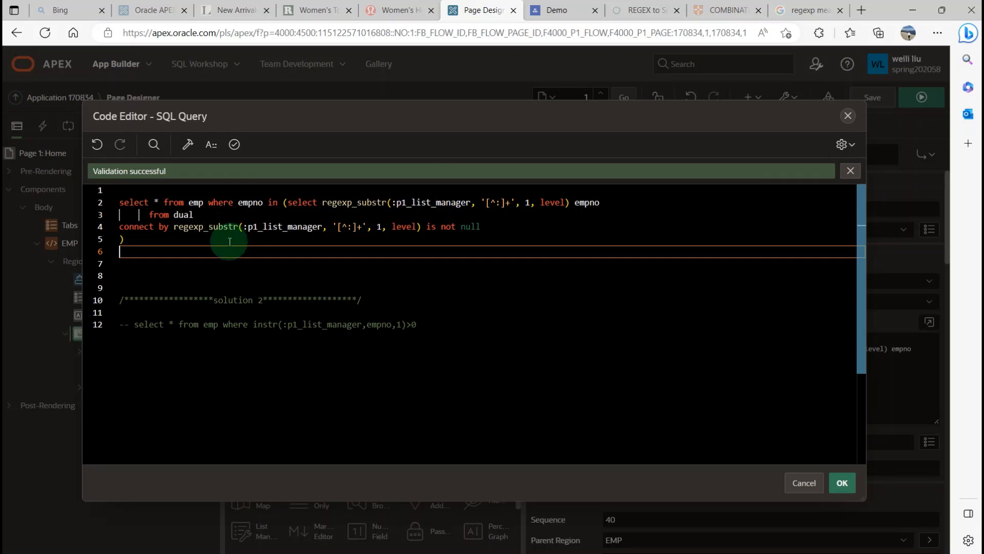
{"action": "mouse_move", "coordinate": [377, 217]}
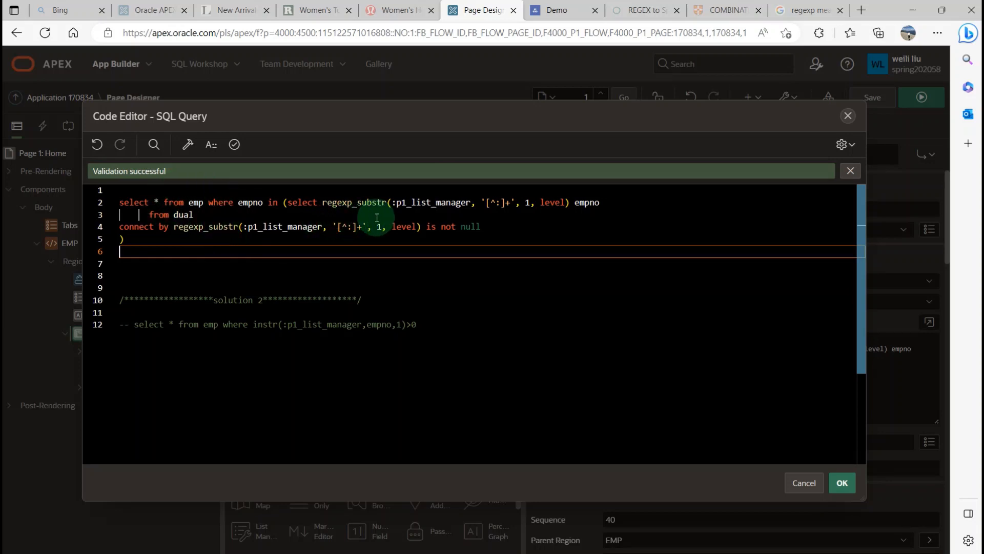
{"action": "mouse_move", "coordinate": [288, 236]}
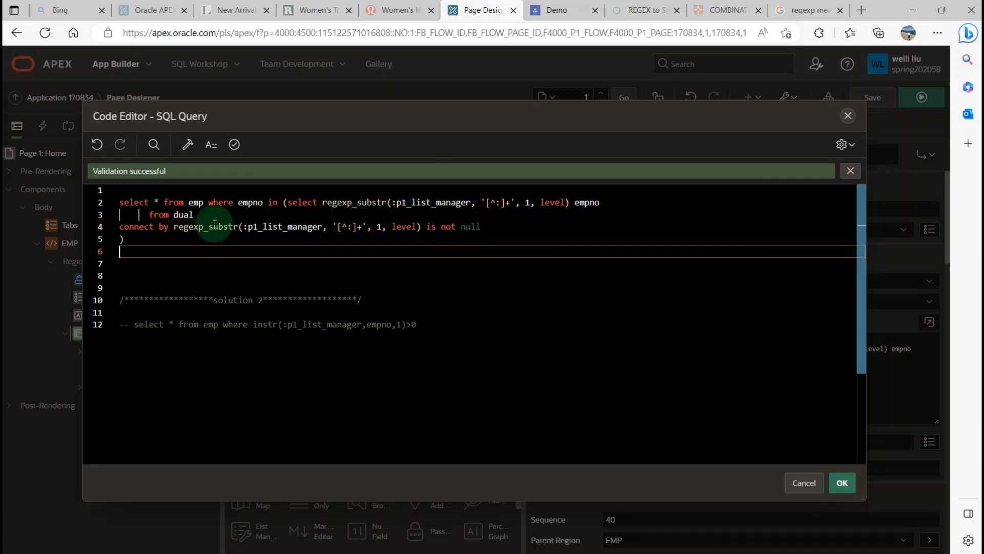
{"action": "mouse_move", "coordinate": [227, 230]}
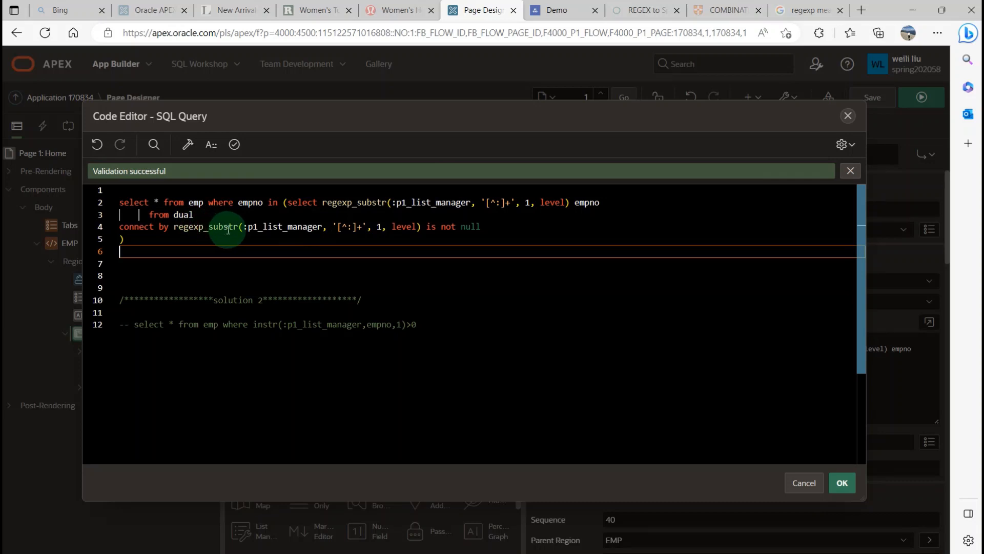
{"action": "mouse_move", "coordinate": [146, 226]}
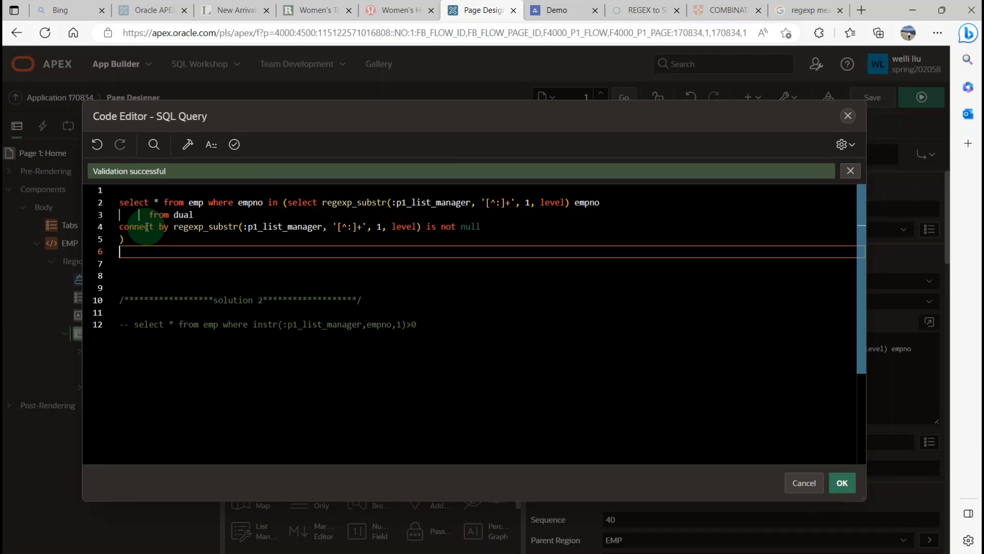
{"action": "mouse_move", "coordinate": [403, 262]}
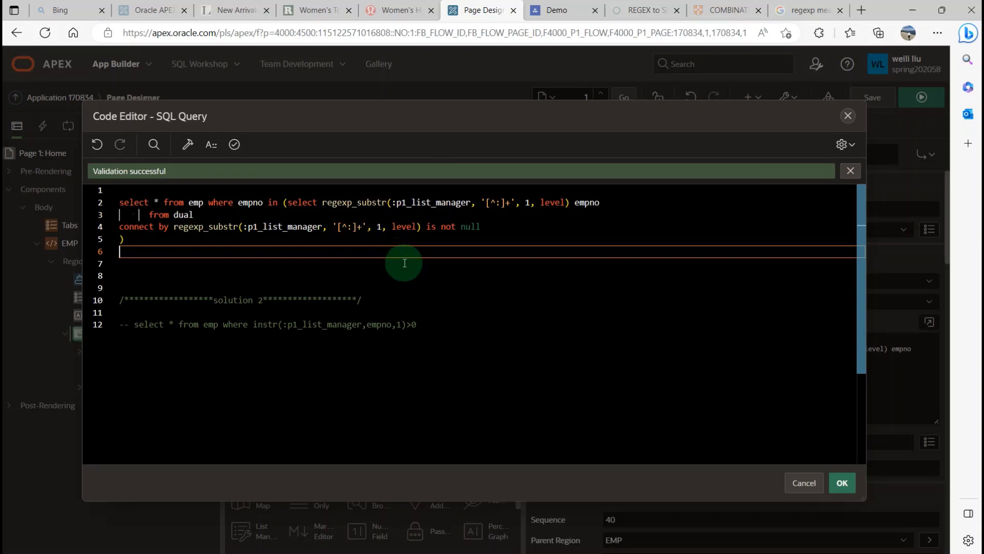
{"action": "mouse_move", "coordinate": [405, 295]}
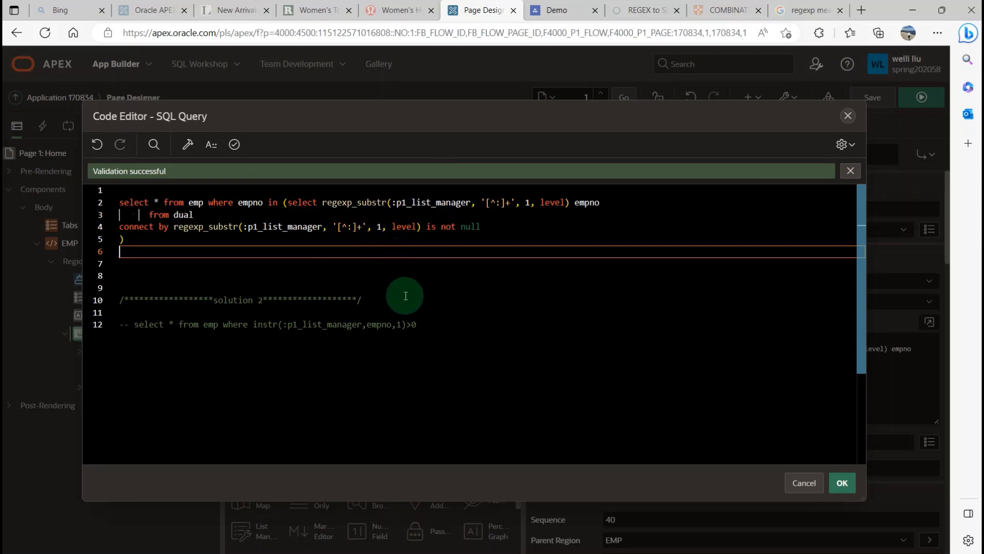
{"action": "mouse_move", "coordinate": [434, 226]}
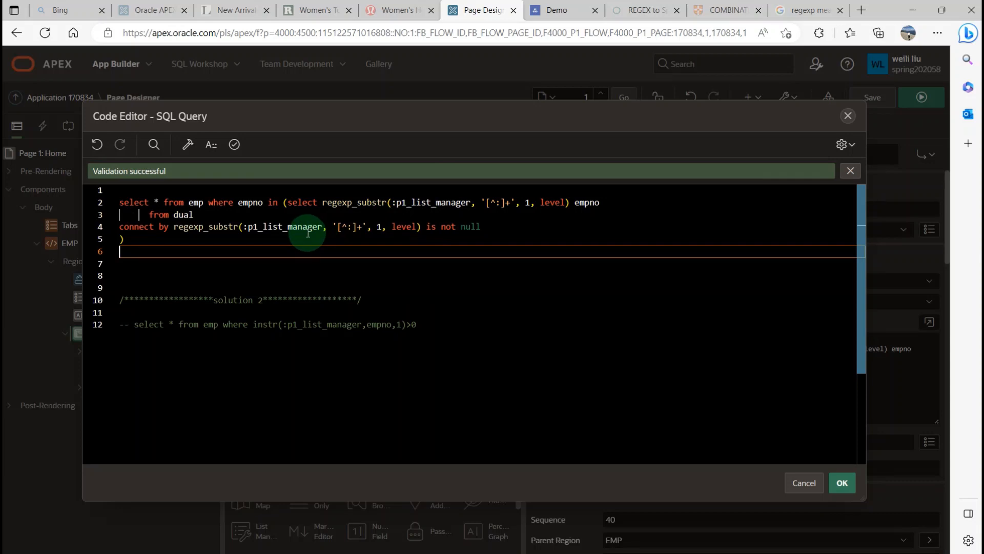
{"action": "mouse_move", "coordinate": [408, 269]}
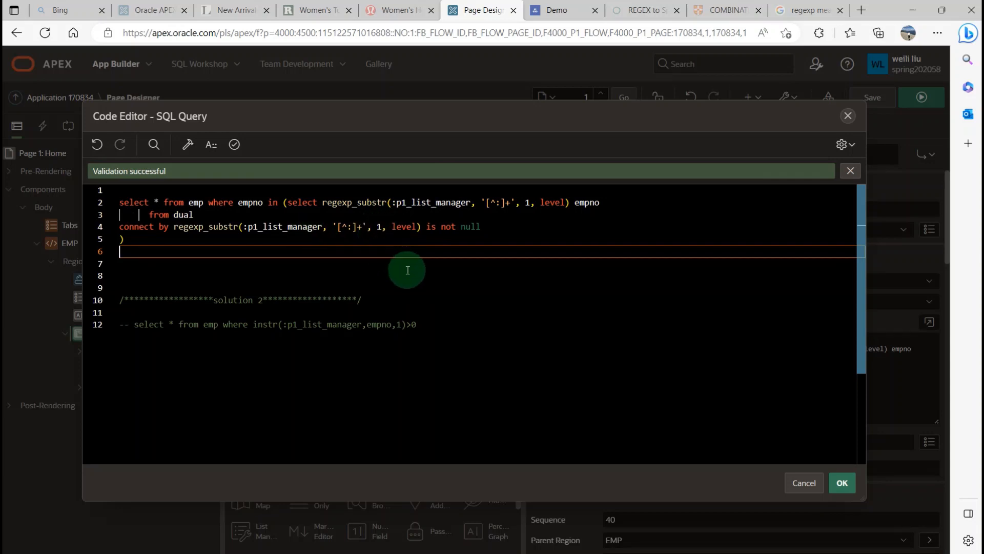
{"action": "mouse_move", "coordinate": [163, 220]}
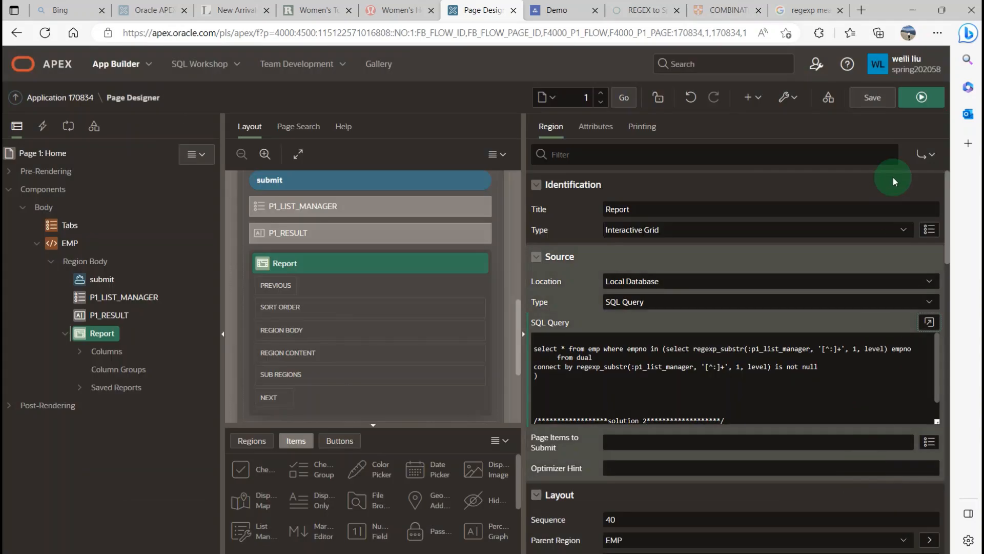
- Save the report query and run the Demo page showing Result 7839:7788:7499:7698
{"action": "left_click", "coordinate": [871, 96]}
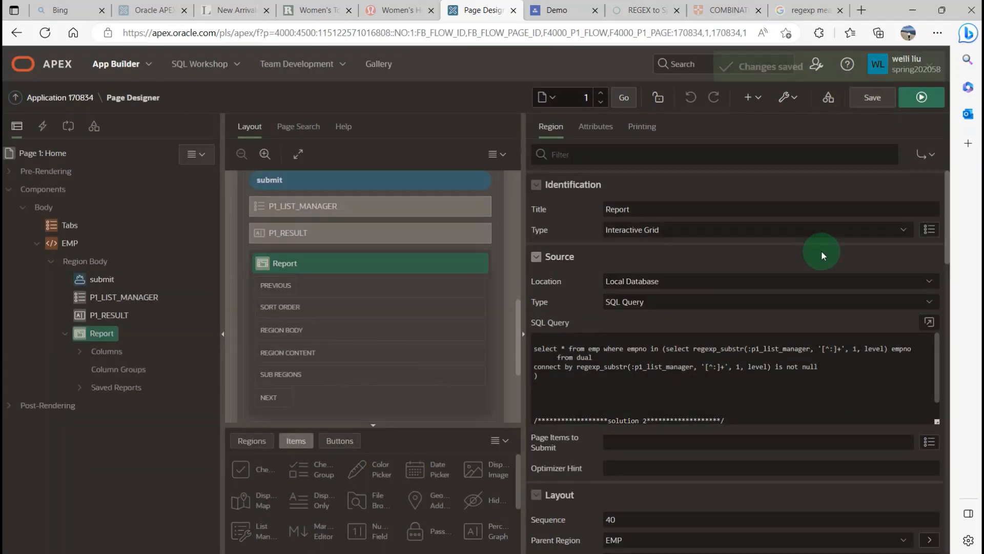
{"action": "left_click", "coordinate": [557, 10]}
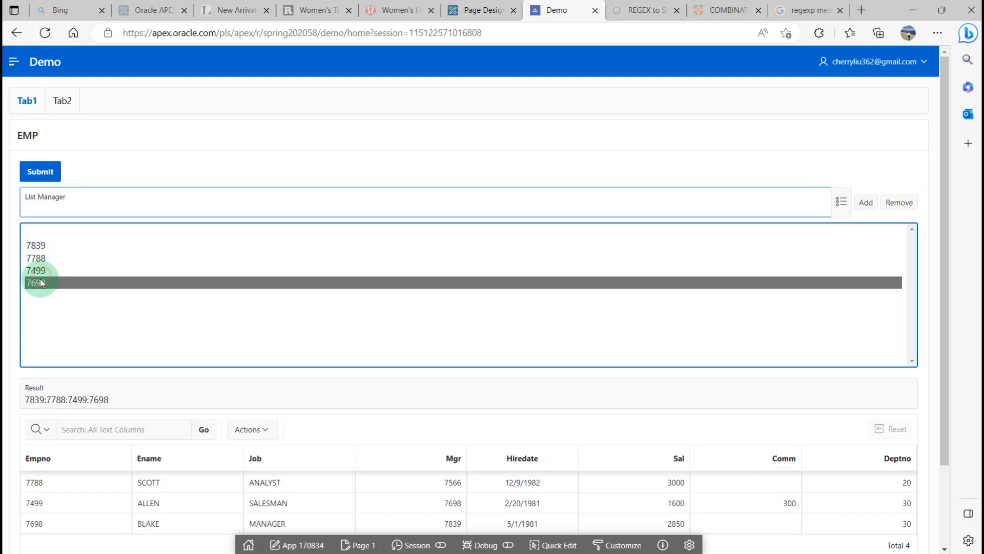
- Remove 7698 from the list and submit so Result reads 7839:7788:7499 with three rows
{"action": "left_click", "coordinate": [898, 202]}
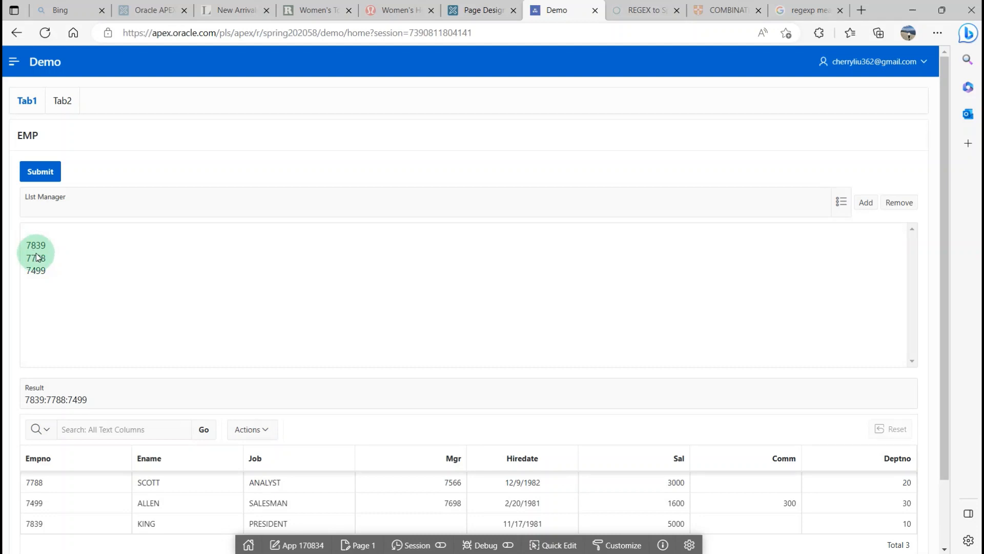
{"action": "scroll", "scroll_direction": "down", "scroll_amount": 3}
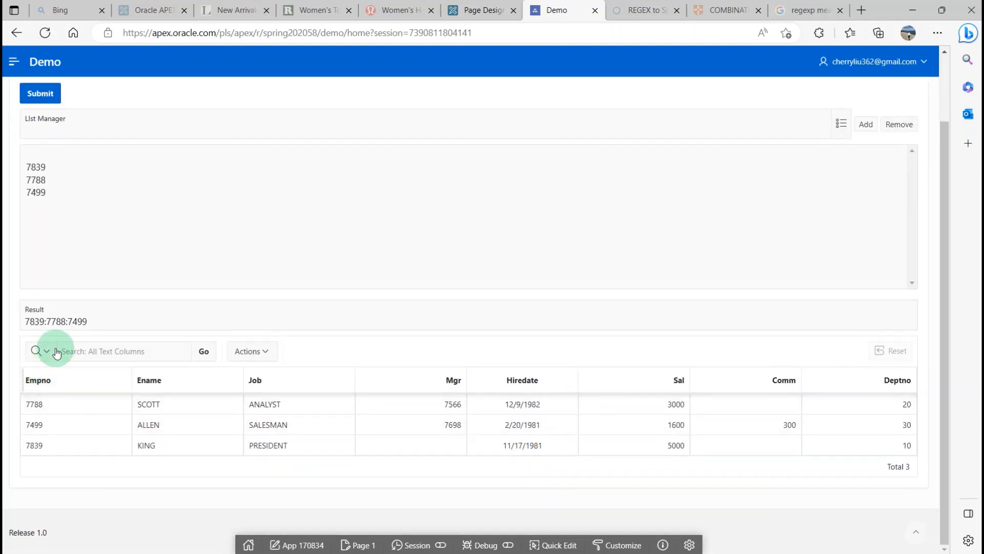
{"action": "mouse_move", "coordinate": [19, 404]}
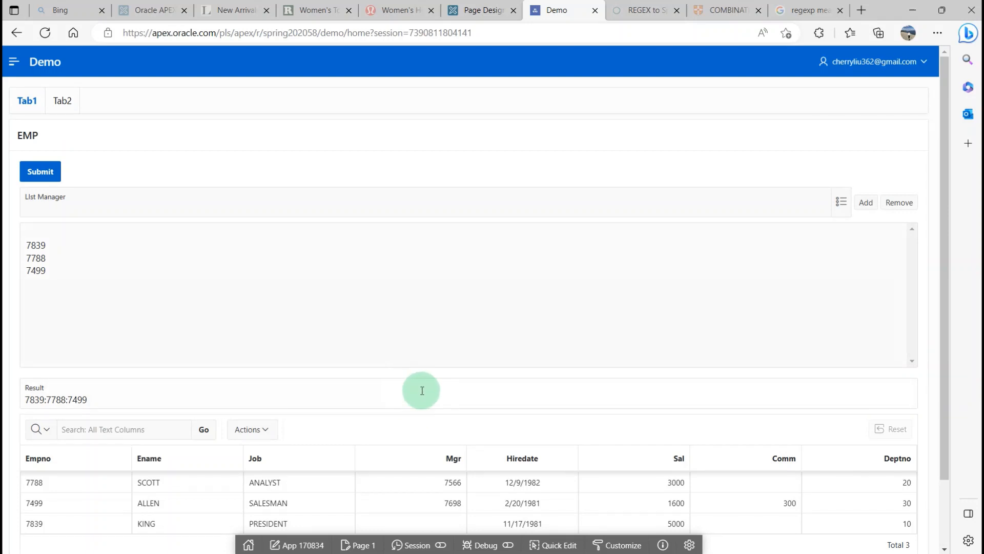
{"action": "mouse_move", "coordinate": [459, 384]}
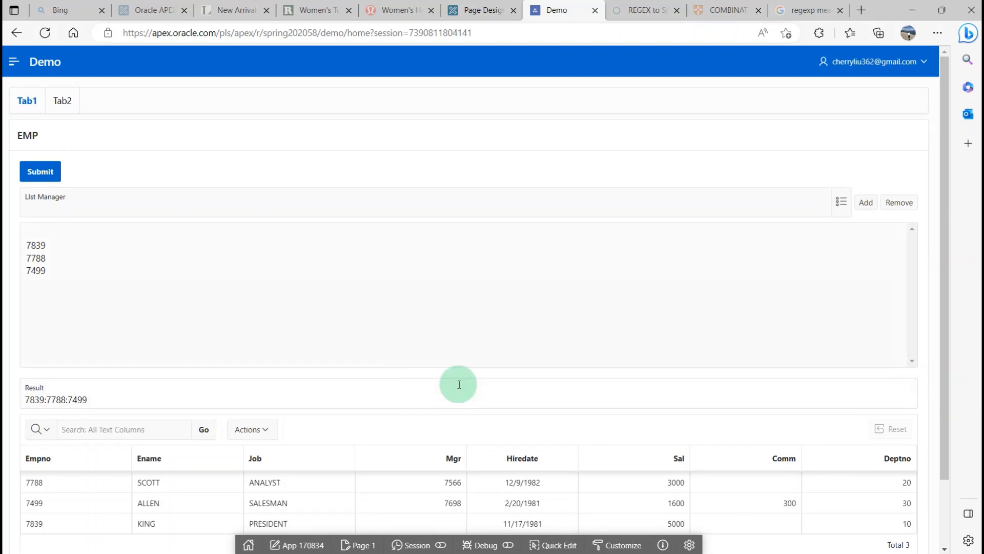
{"action": "scroll", "scroll_direction": "down", "scroll_amount": 3}
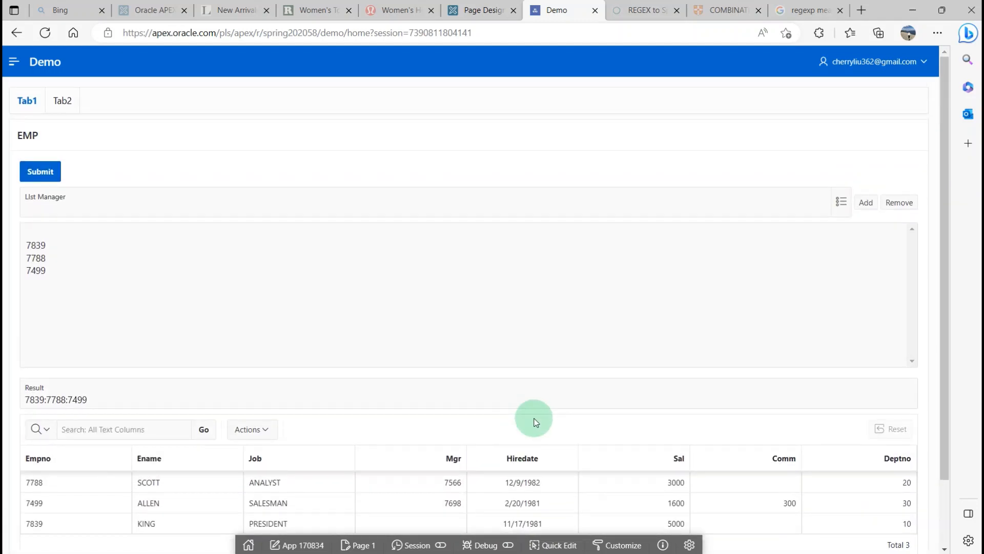
{"action": "mouse_move", "coordinate": [496, 412]}
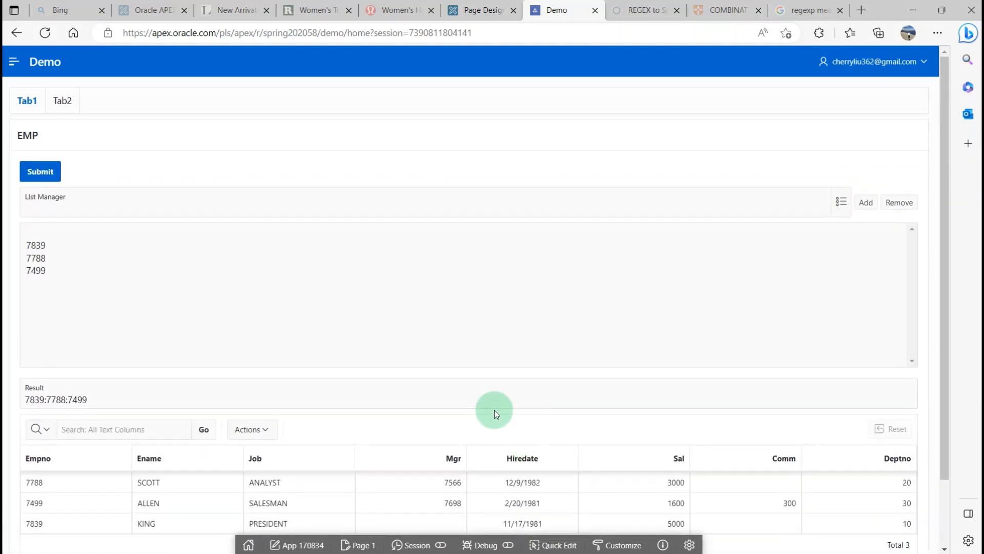
{"action": "mouse_move", "coordinate": [513, 375]}
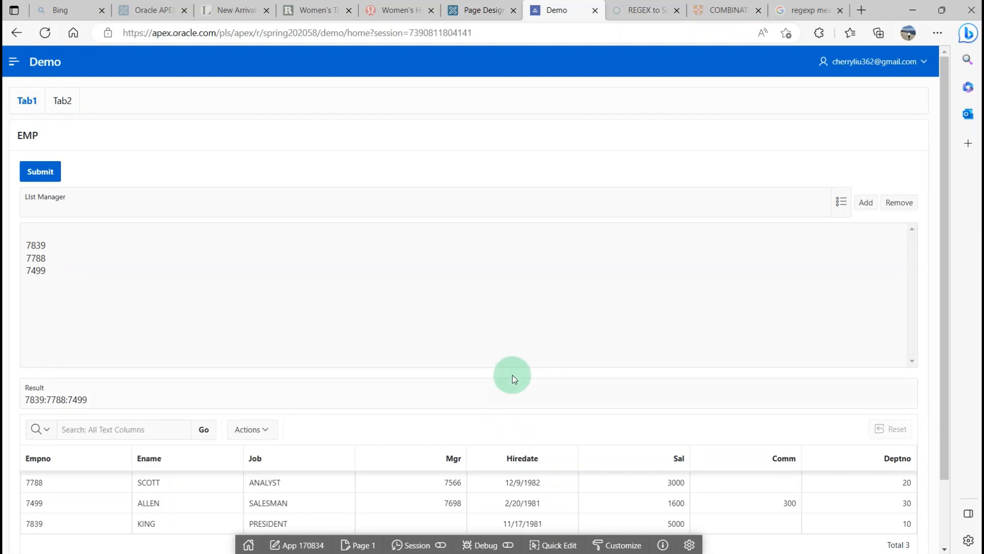